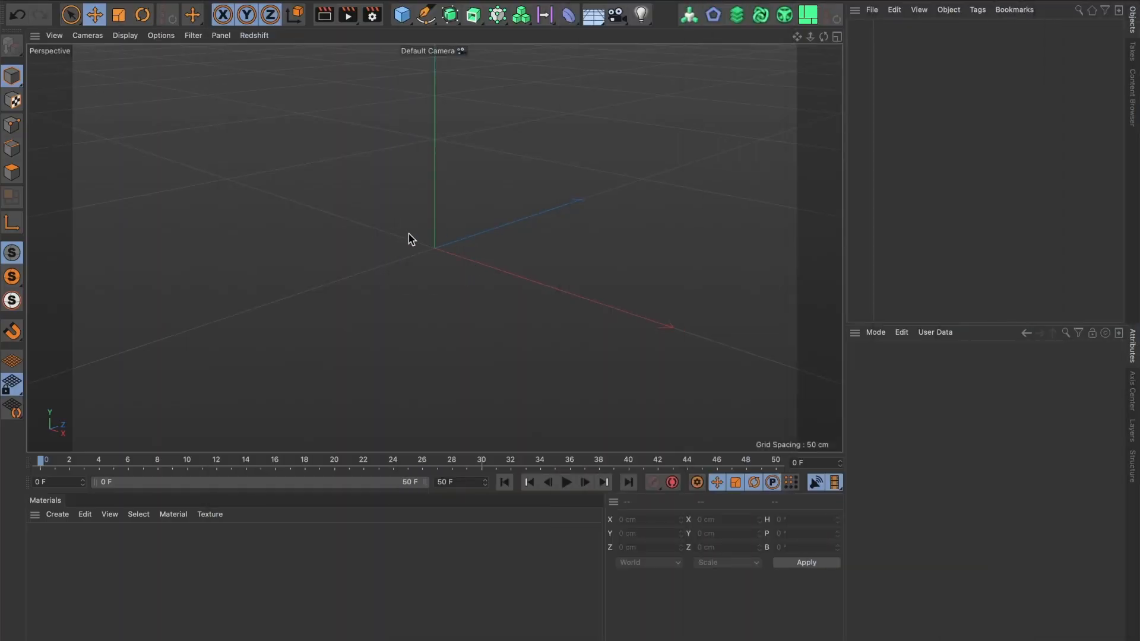
{"action": "mouse_move", "coordinate": [389, 239]}
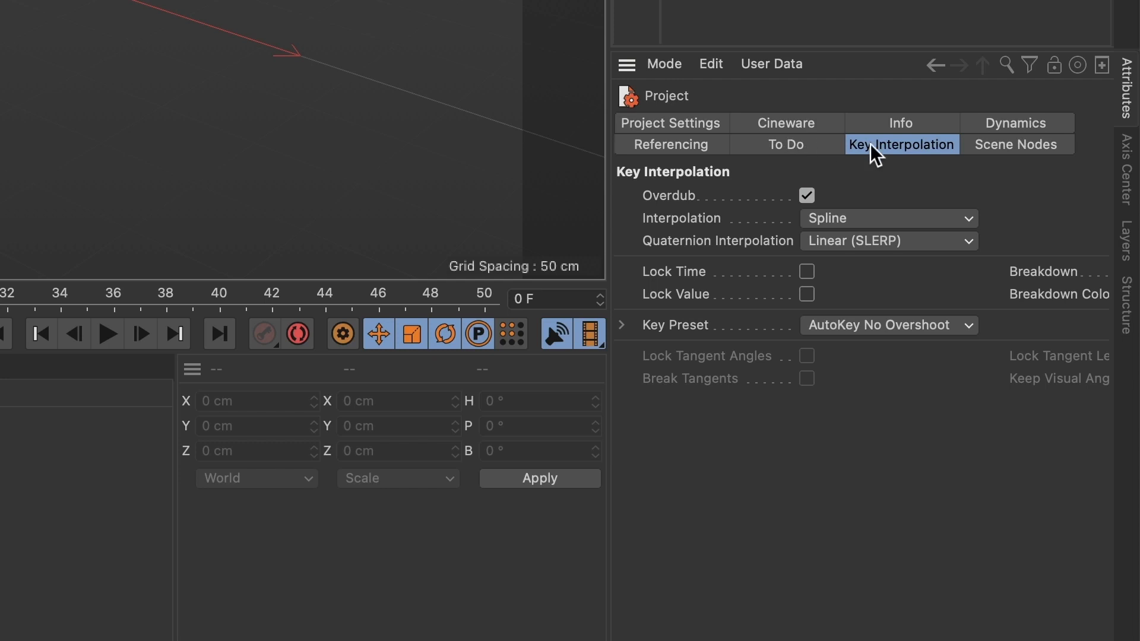
{"action": "mouse_move", "coordinate": [683, 236]}
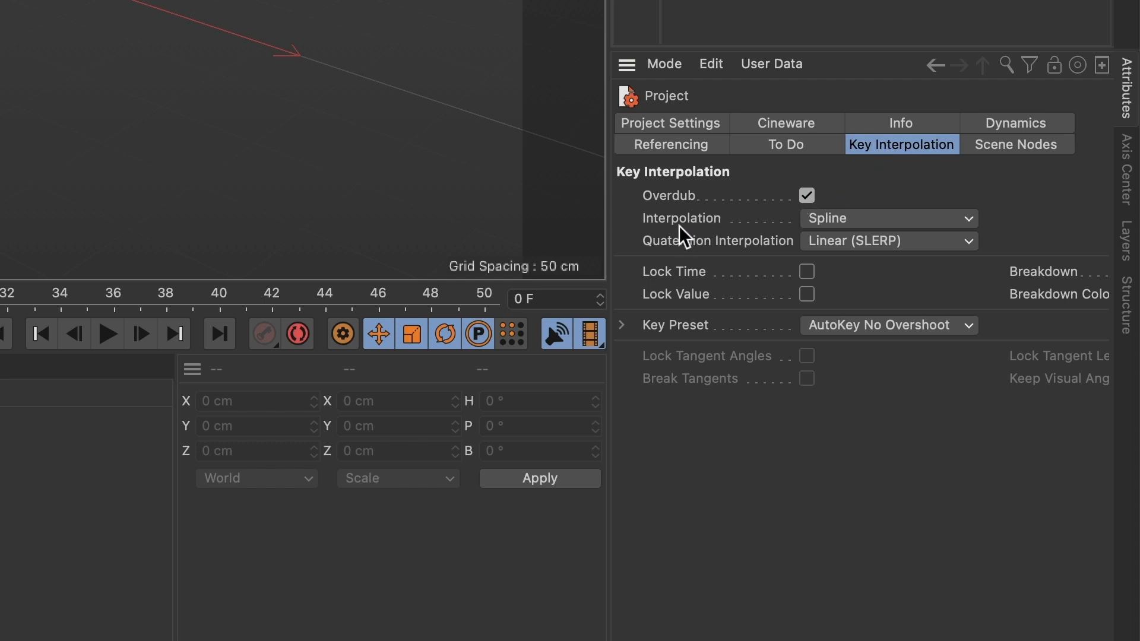
- Set new key interpolation from Spline to Linear in Project Settings
{"action": "left_click", "coordinate": [887, 218]}
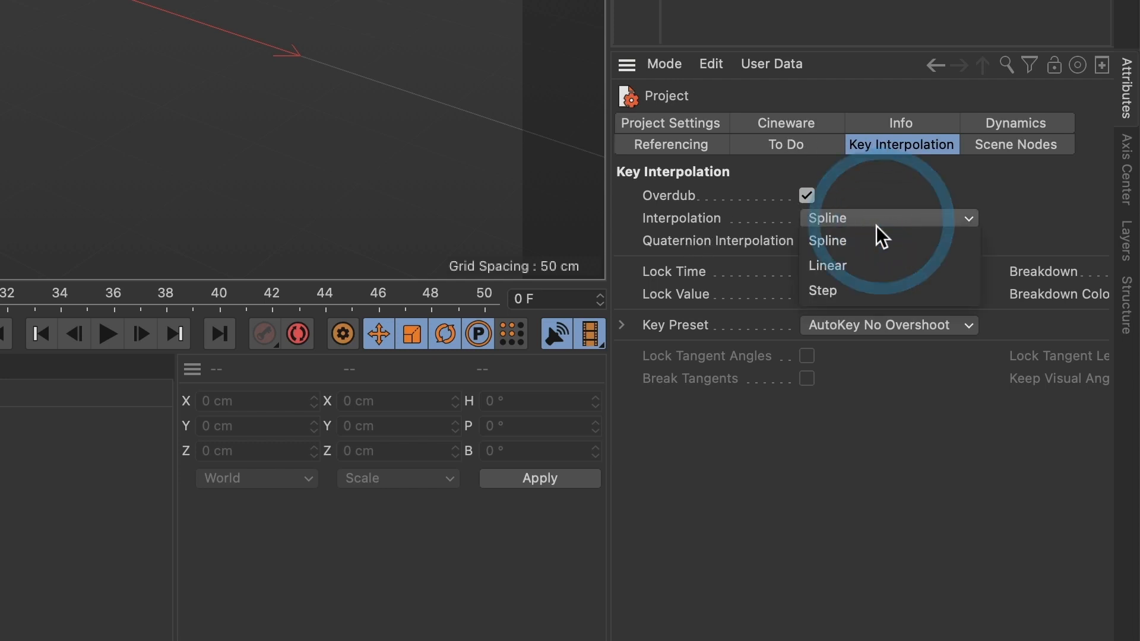
{"action": "mouse_move", "coordinate": [825, 266]}
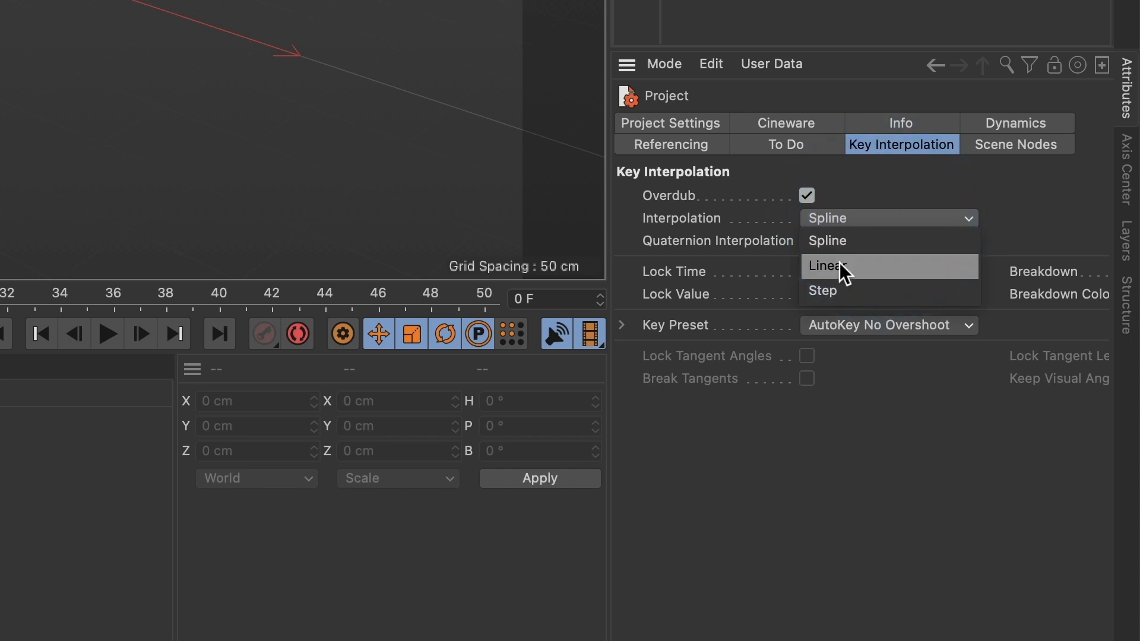
{"action": "left_click", "coordinate": [826, 265]}
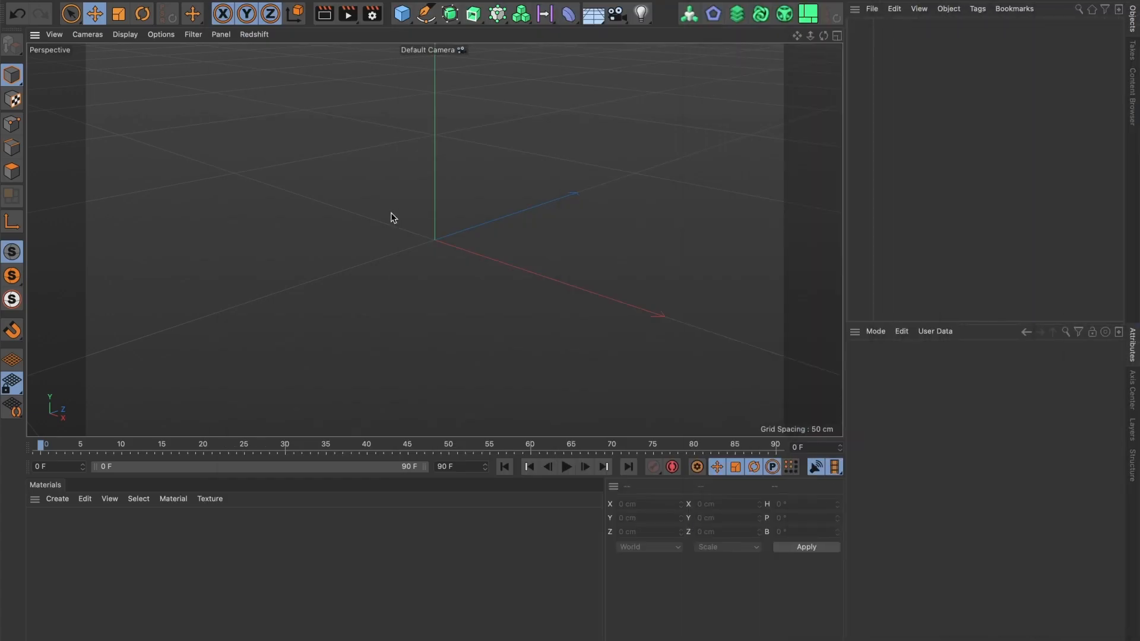
{"action": "mouse_move", "coordinate": [415, 228]}
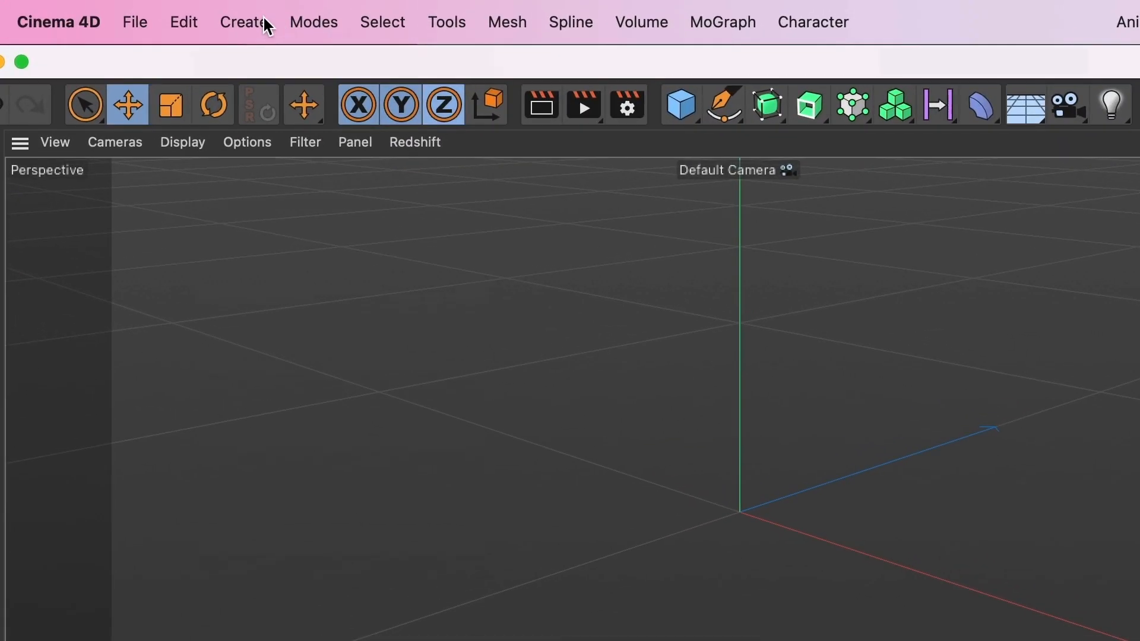
- Create a Null object and rename it 'Grupo 1'
{"action": "left_click", "coordinate": [243, 22]}
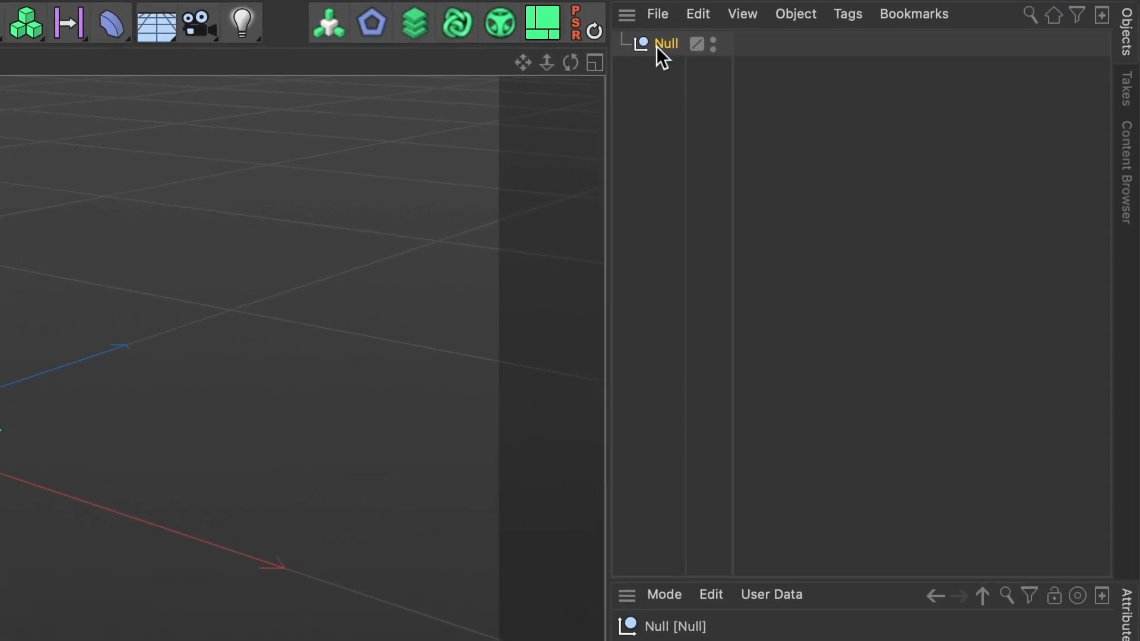
{"action": "double_click", "coordinate": [665, 44]}
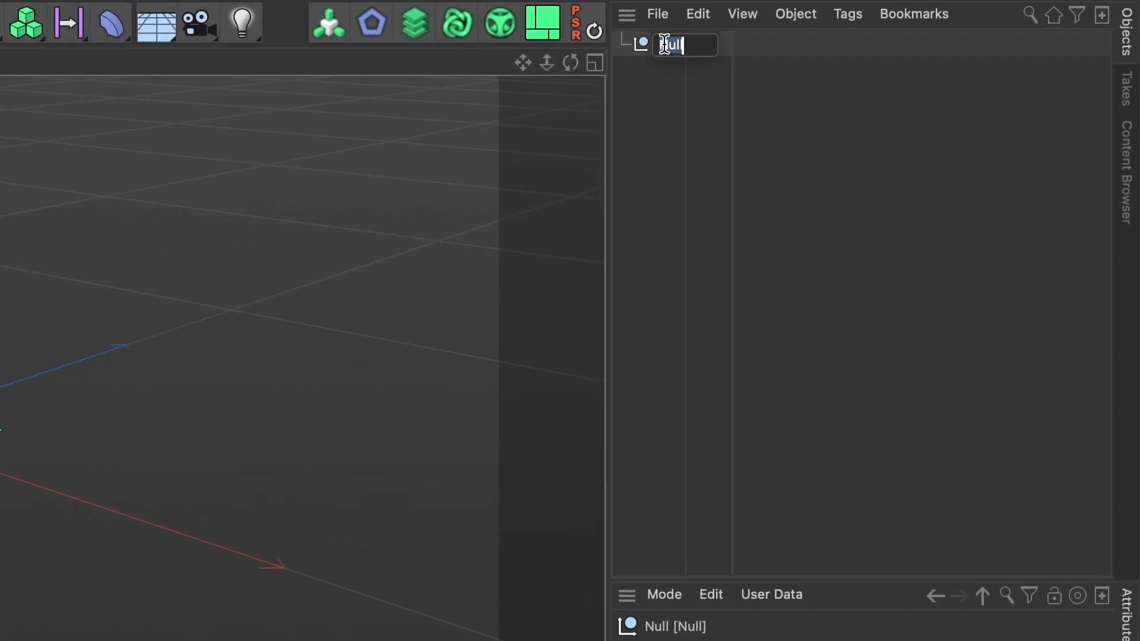
{"action": "type", "text": "Grupo 1"}
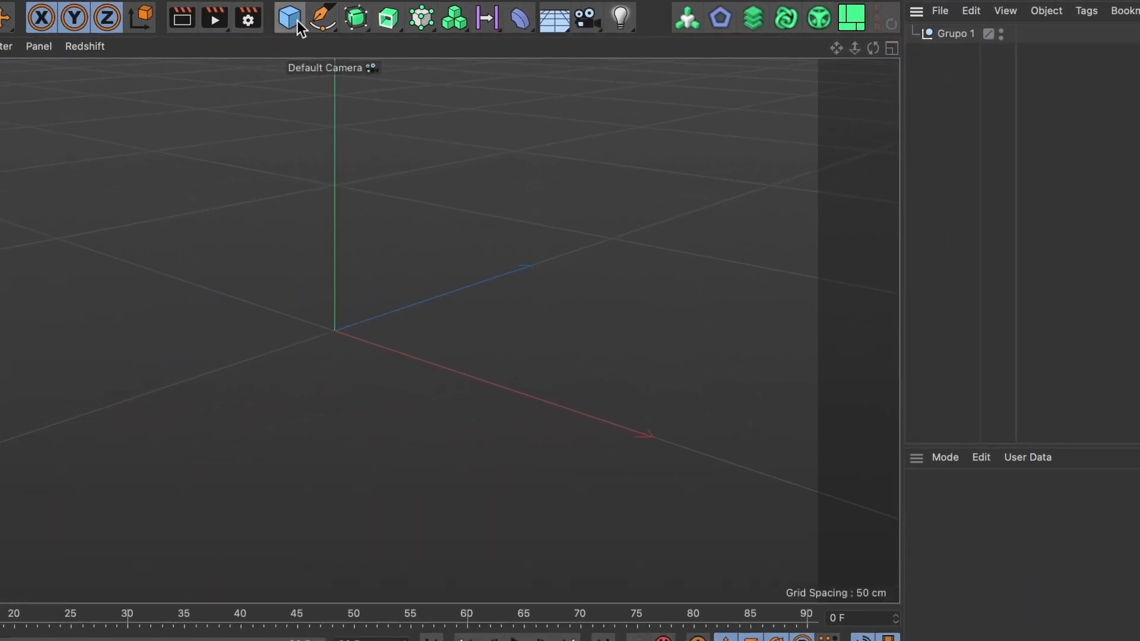
- Add a 50-segment sphere under Grupo 1 and collapse the group
{"action": "left_click", "coordinate": [288, 17]}
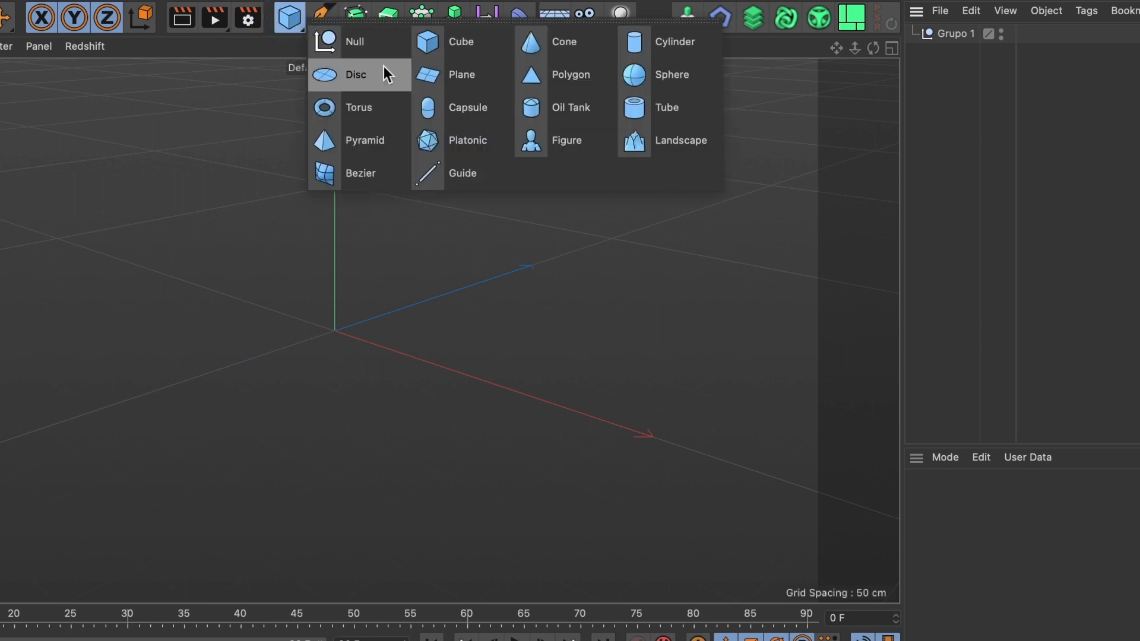
{"action": "left_click", "coordinate": [671, 74]}
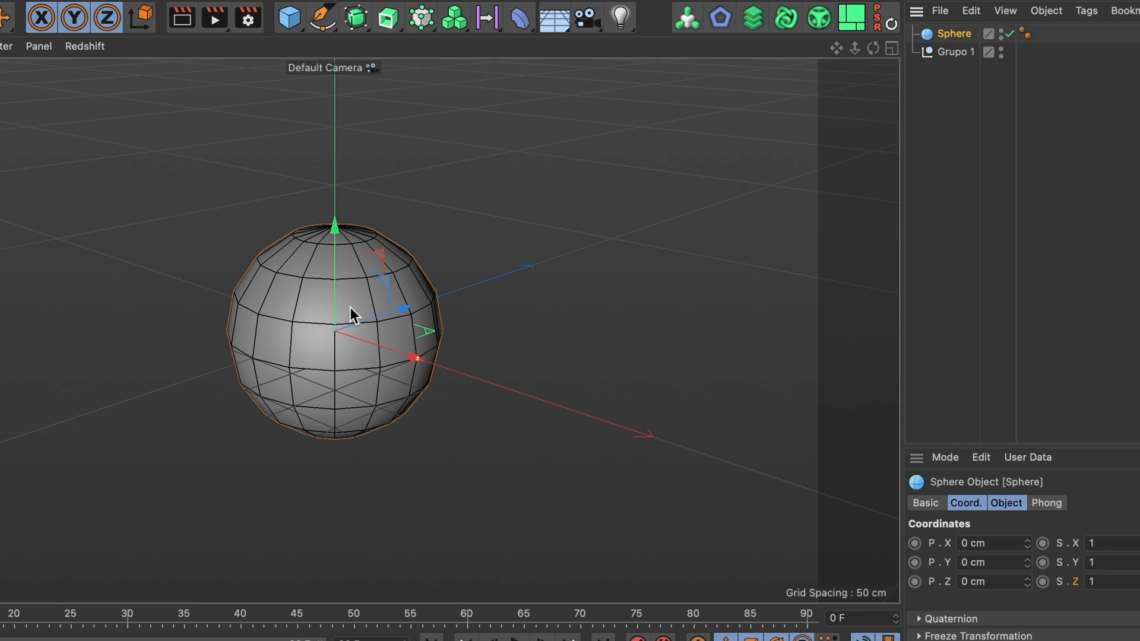
{"action": "mouse_move", "coordinate": [377, 313]}
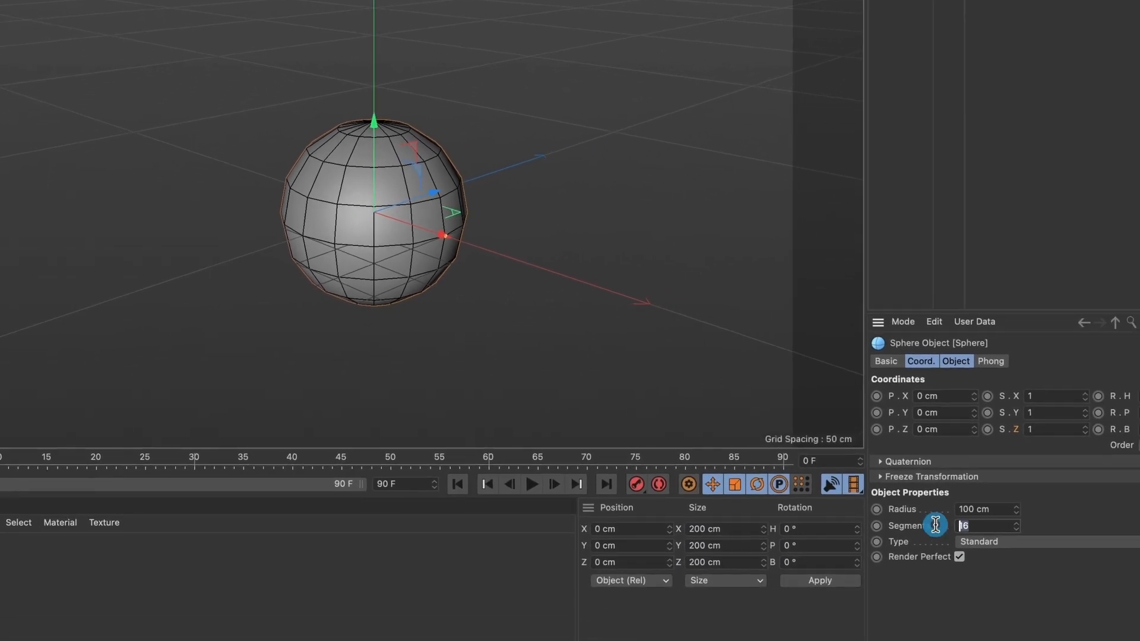
{"action": "type", "text": "50"}
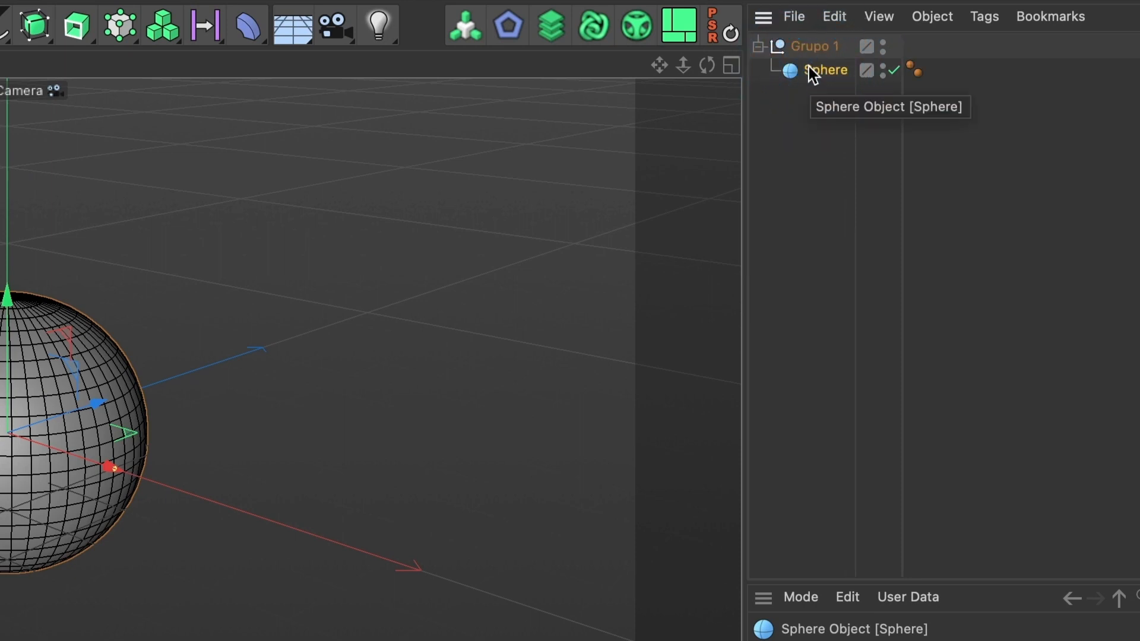
{"action": "mouse_move", "coordinate": [764, 57]}
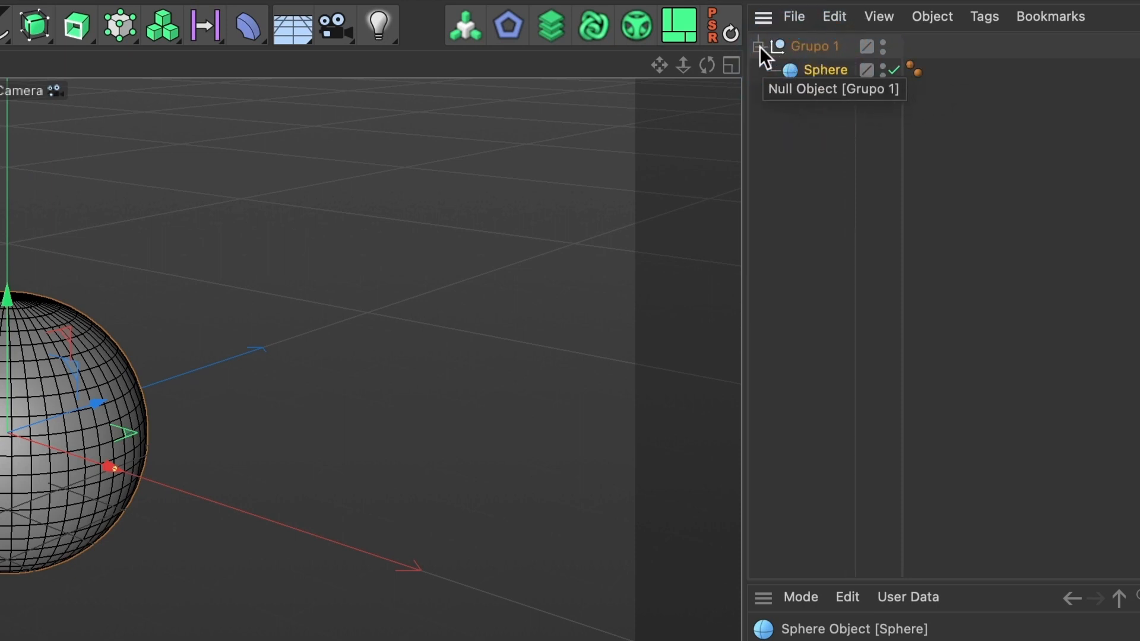
{"action": "left_click", "coordinate": [759, 46]}
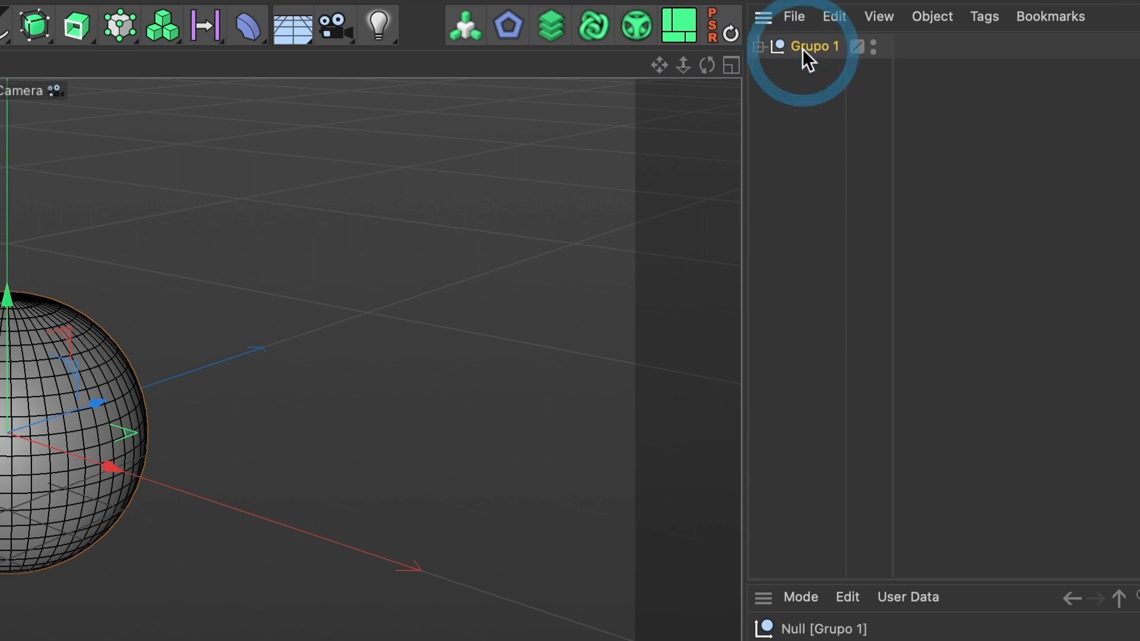
{"action": "mouse_move", "coordinate": [813, 46]}
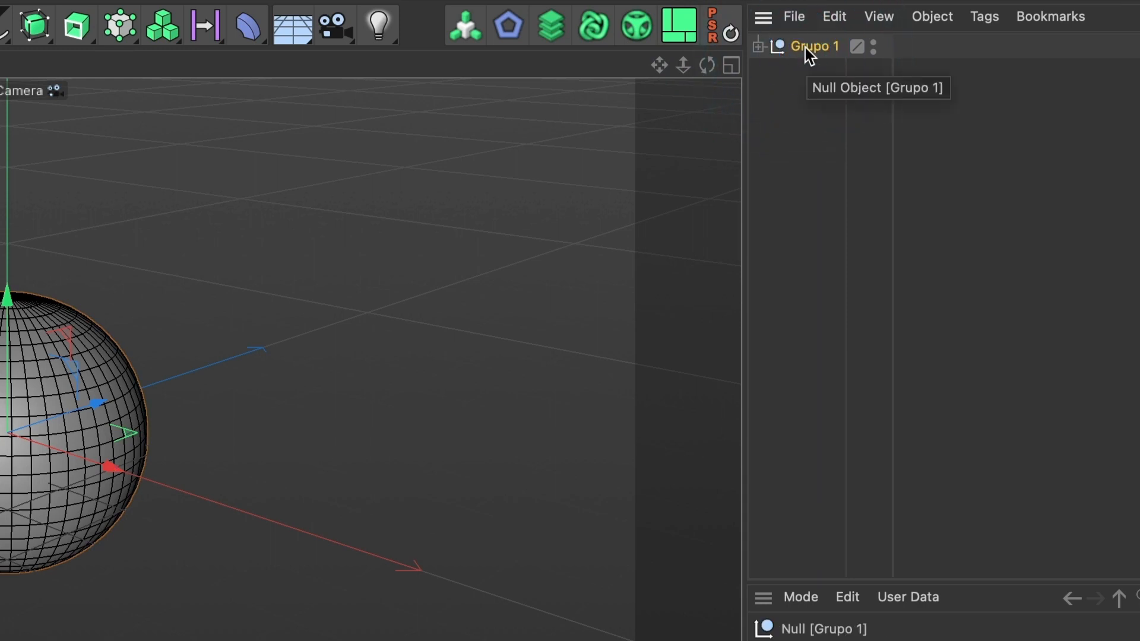
{"action": "mouse_move", "coordinate": [786, 62]}
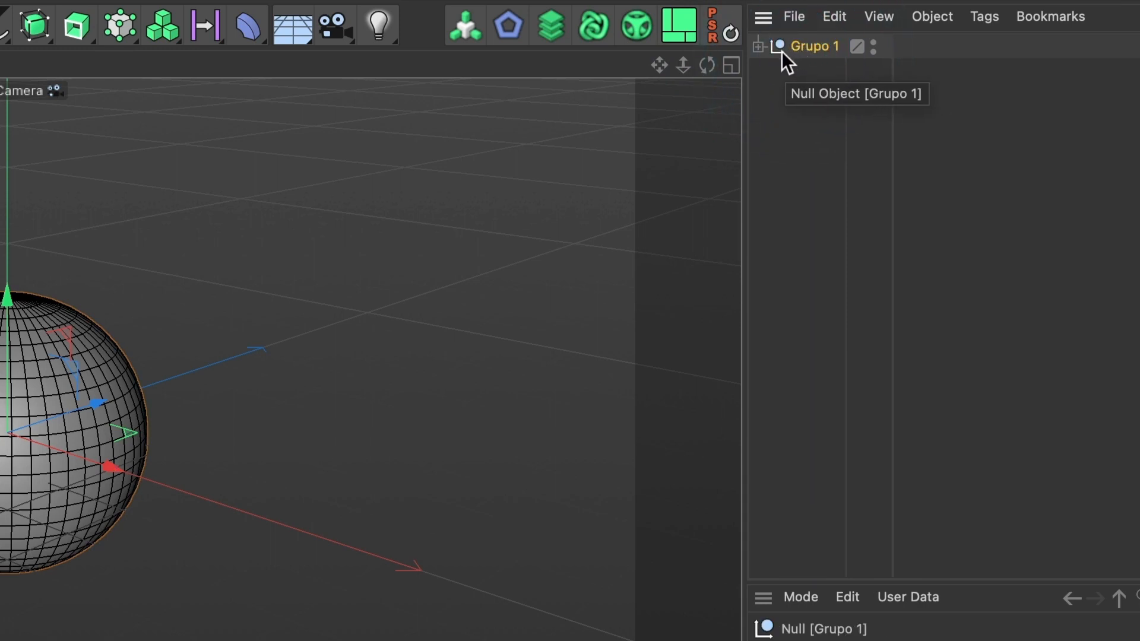
- Switch the viewport layout to show the front view full size
{"action": "left_click", "coordinate": [730, 65]}
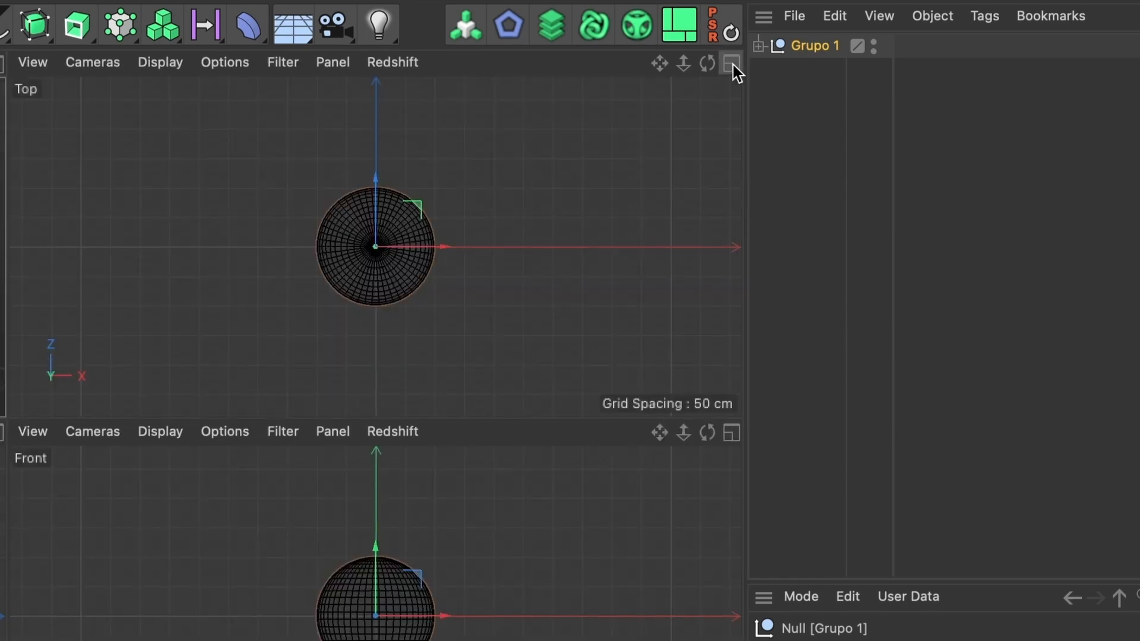
{"action": "left_click", "coordinate": [732, 64]}
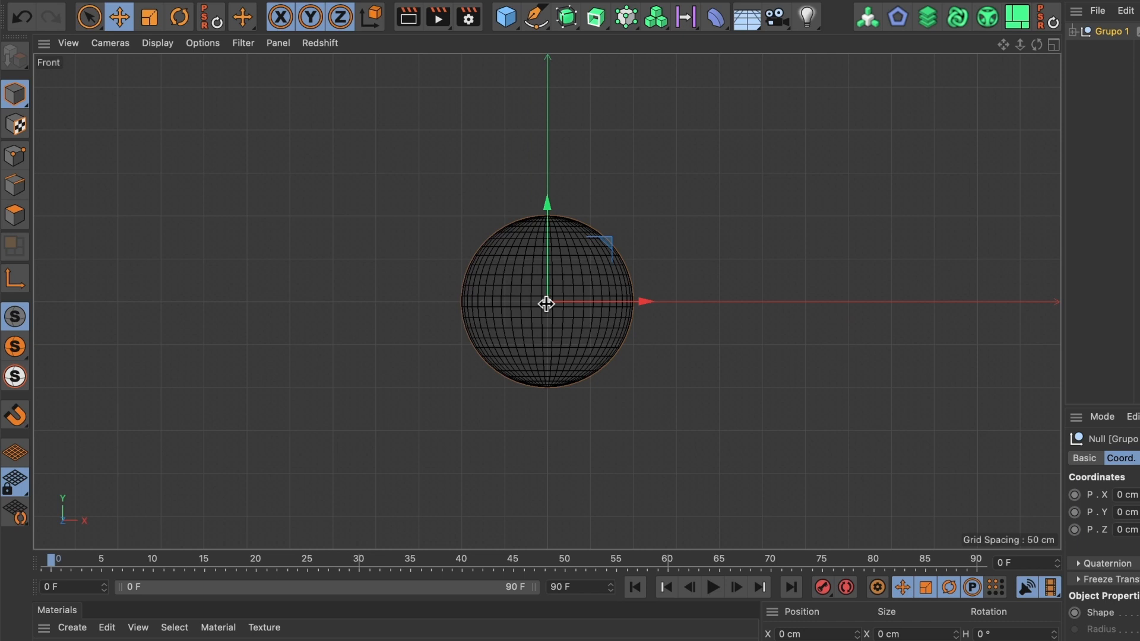
{"action": "mouse_move", "coordinate": [36, 298]}
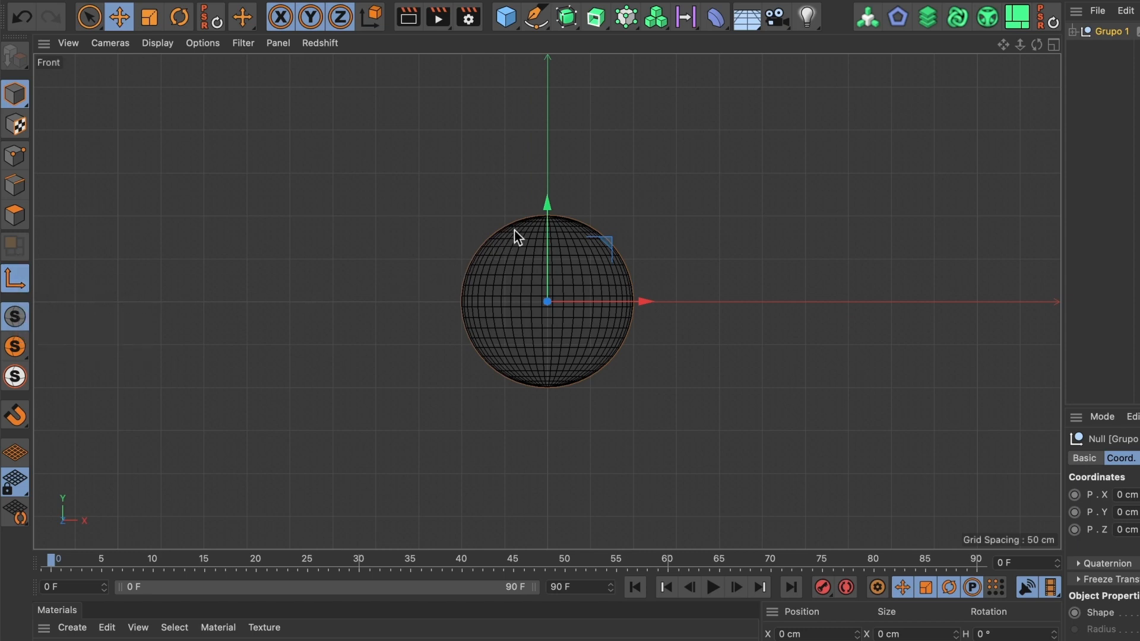
{"action": "mouse_move", "coordinate": [547, 205]}
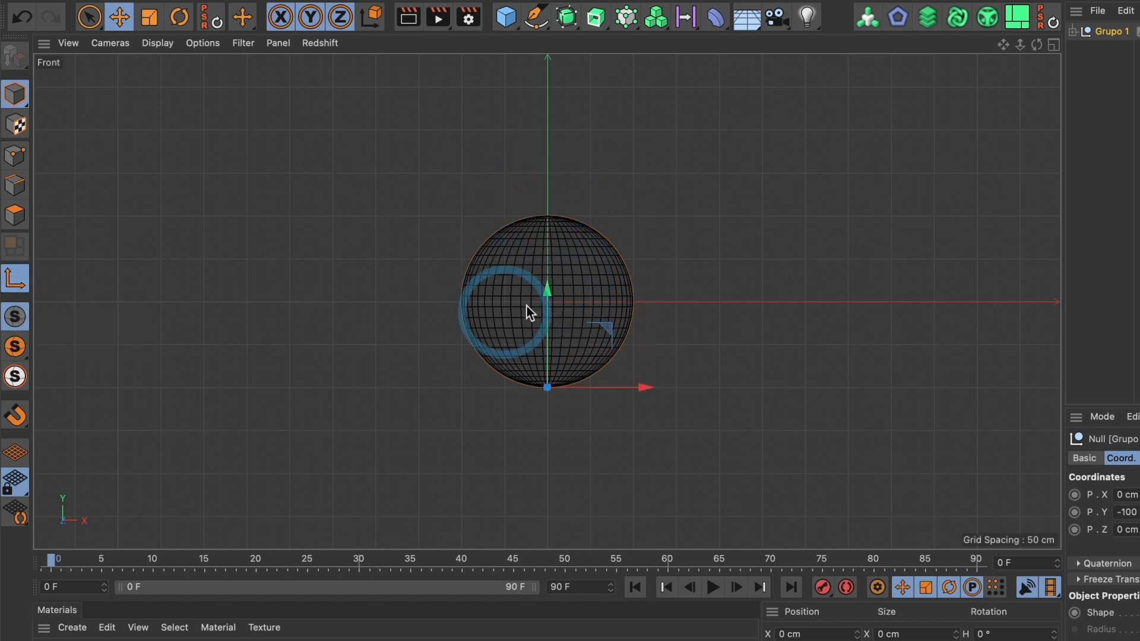
{"action": "mouse_move", "coordinate": [266, 347]}
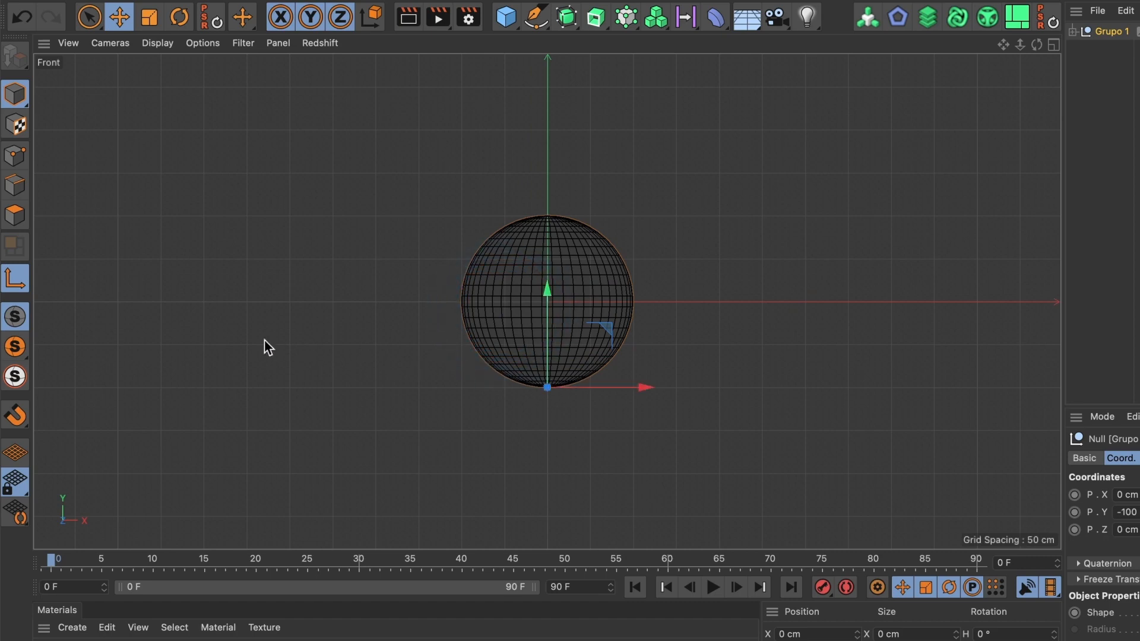
{"action": "mouse_move", "coordinate": [14, 279]}
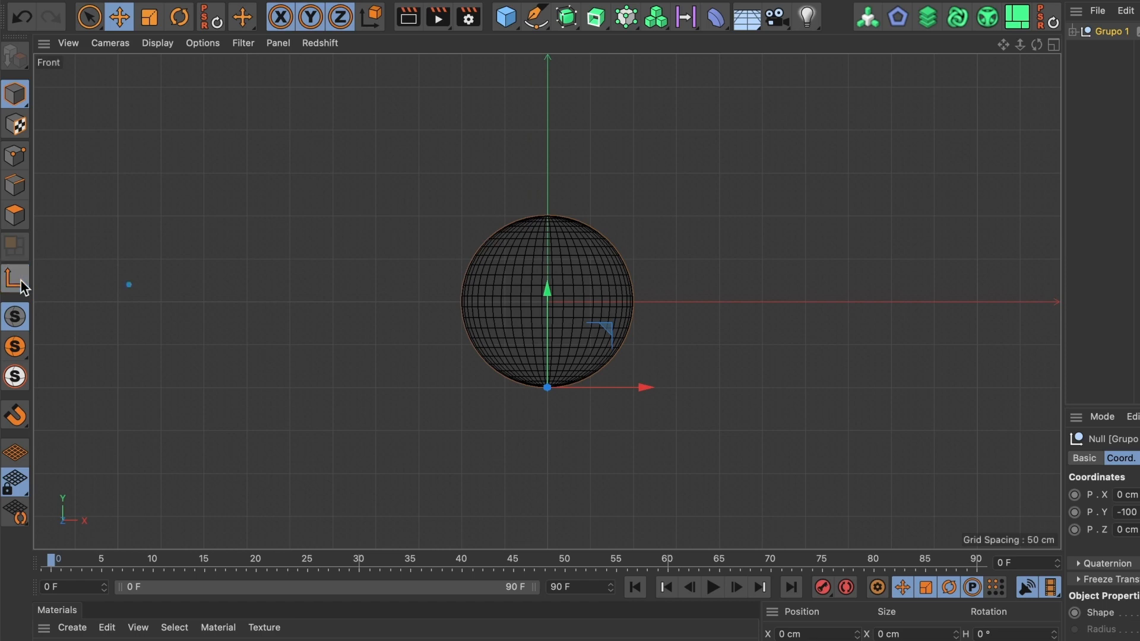
{"action": "mouse_move", "coordinate": [548, 384]}
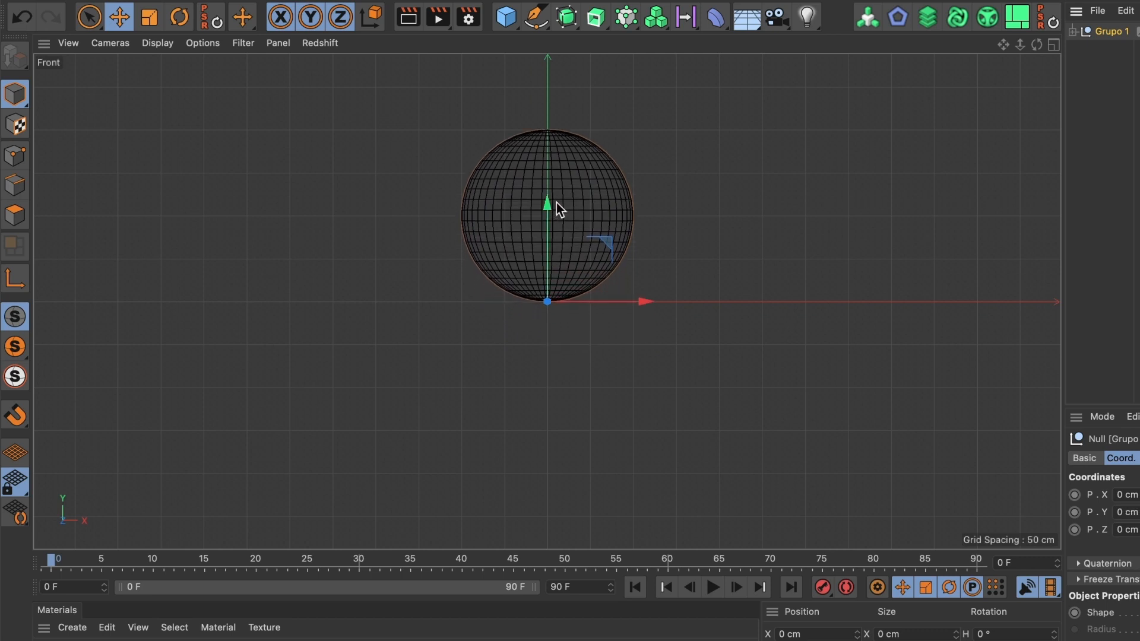
{"action": "mouse_move", "coordinate": [46, 567]}
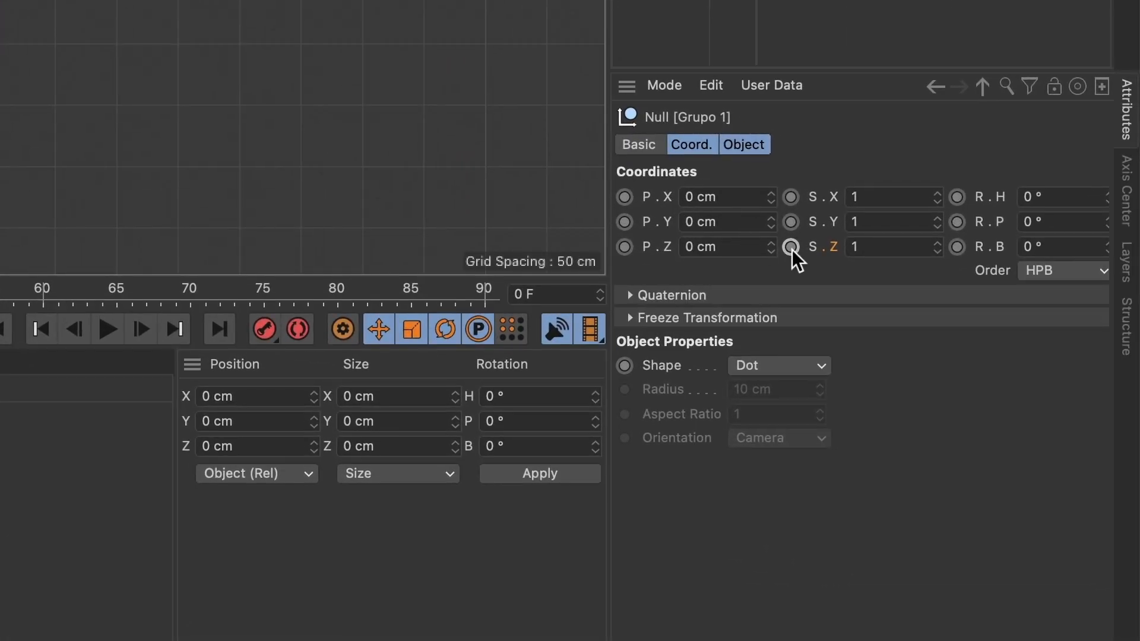
{"action": "mouse_move", "coordinate": [799, 231]}
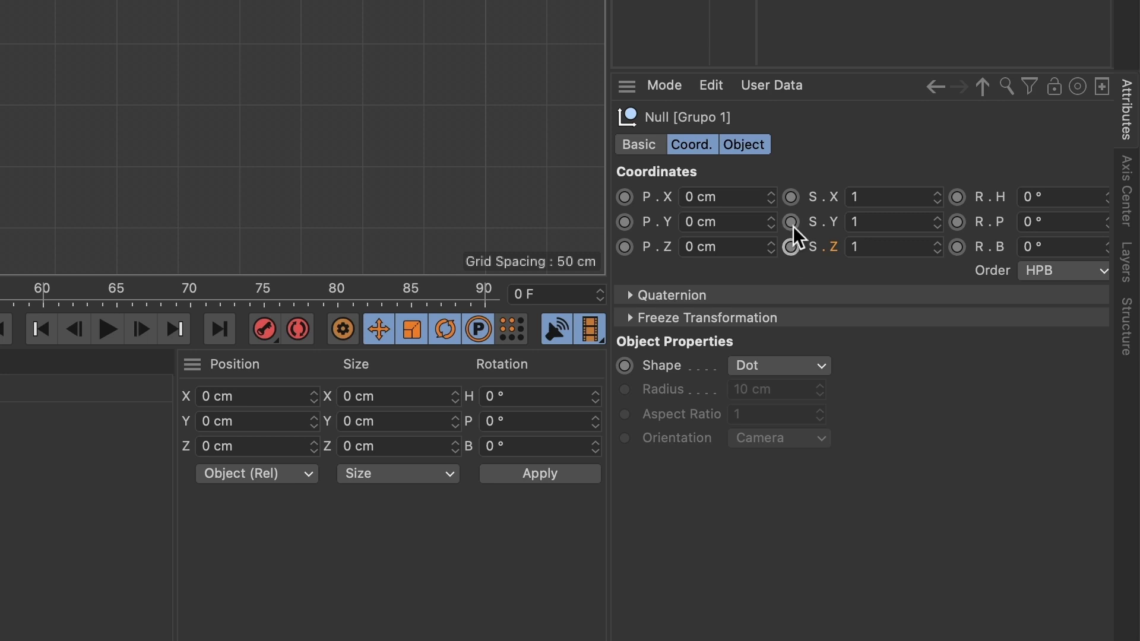
- Record a scale keyframe for Grupo 1 at frame 0
{"action": "left_click", "coordinate": [790, 246]}
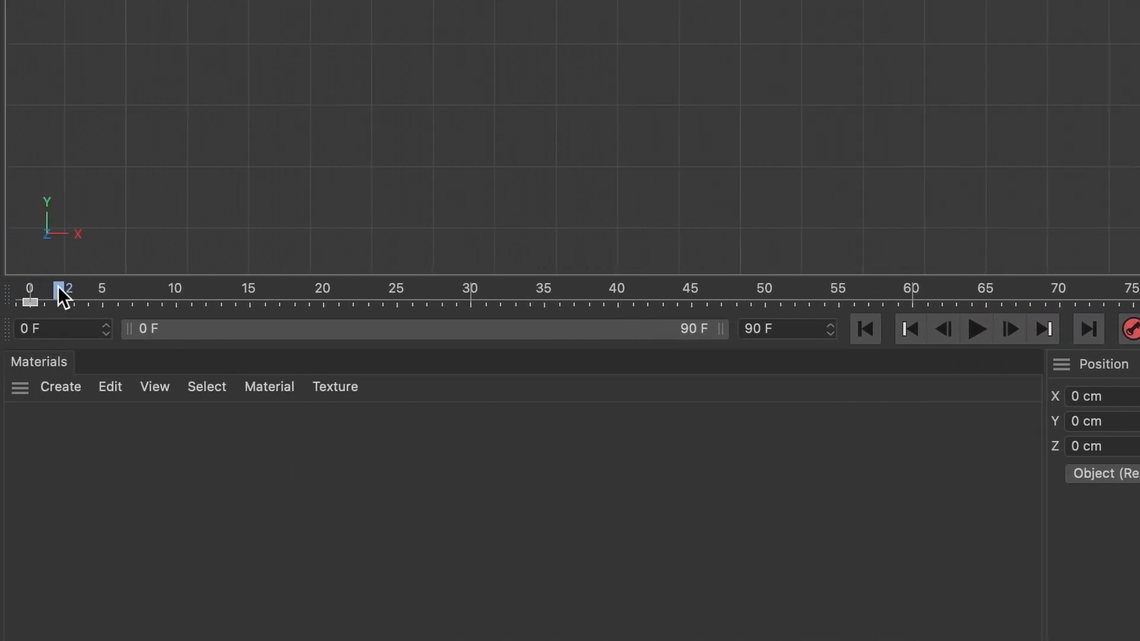
- At frame 5, key Grupo 1 squashed to scale 1.5, 0.5, 1.5
{"action": "left_click_drag", "start_coordinate": [62, 296], "coordinate": [106, 295]}
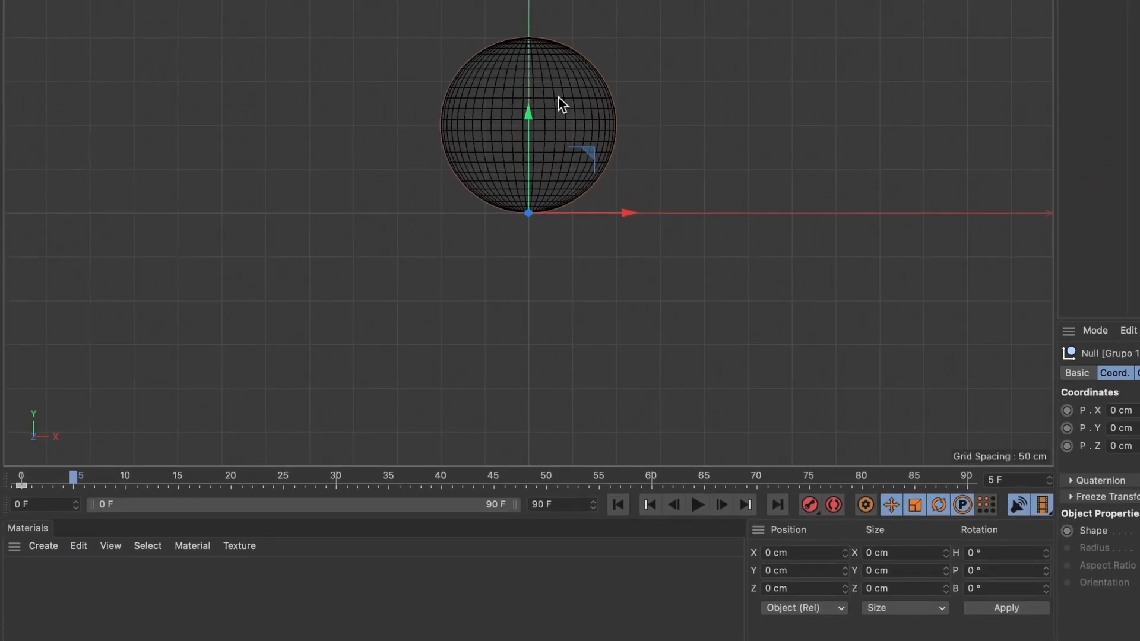
{"action": "mouse_move", "coordinate": [534, 209]}
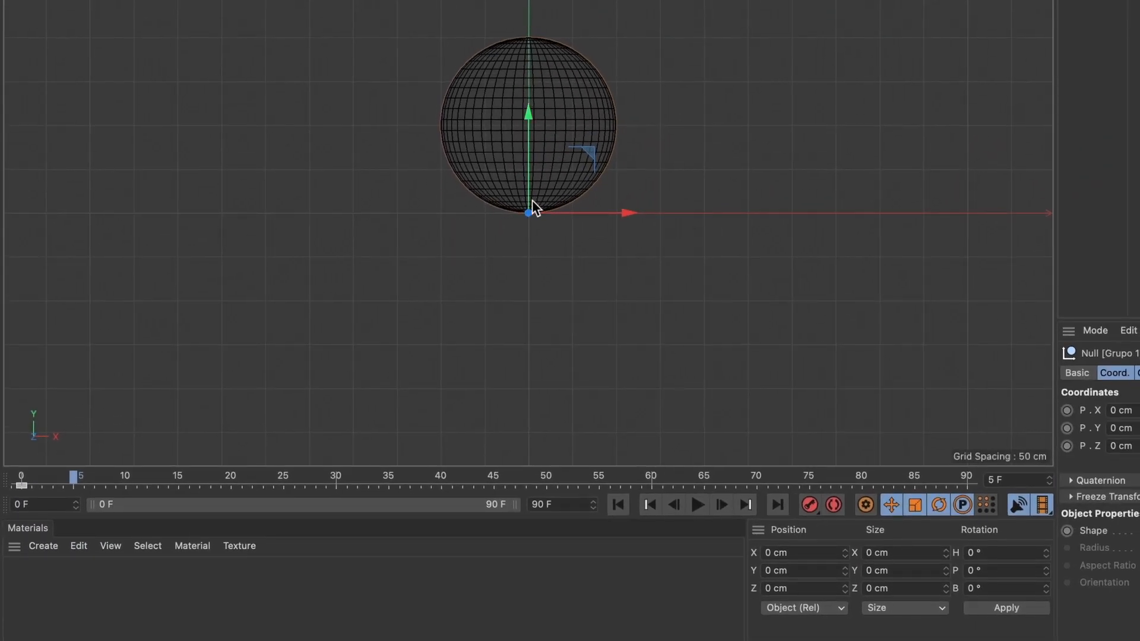
{"action": "mouse_move", "coordinate": [541, 213]}
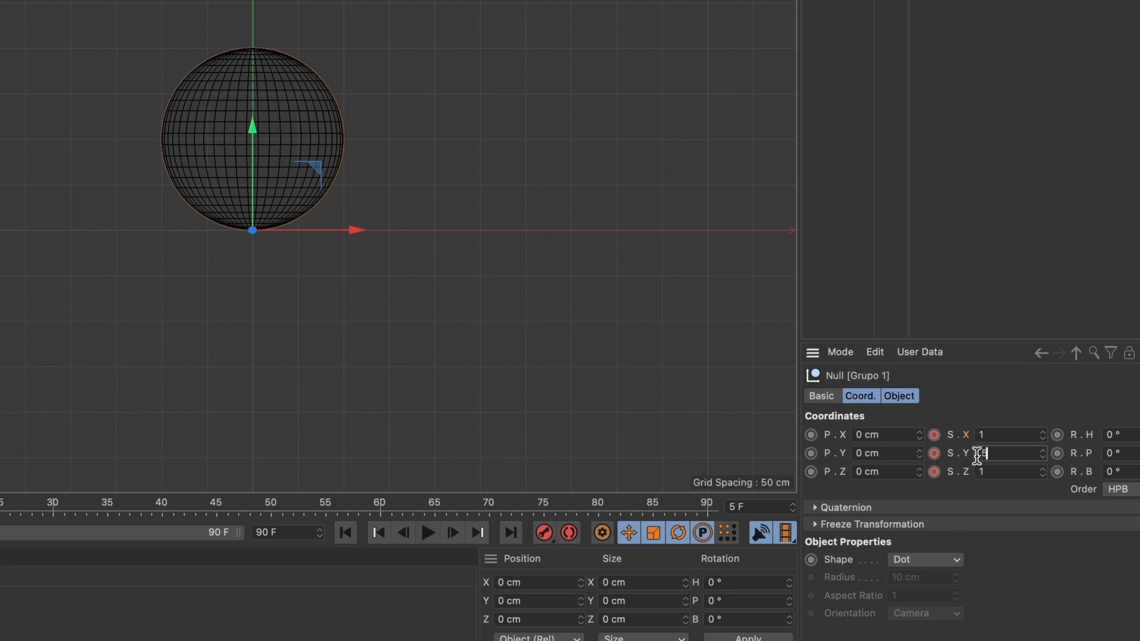
{"action": "type", "text": "0.5"}
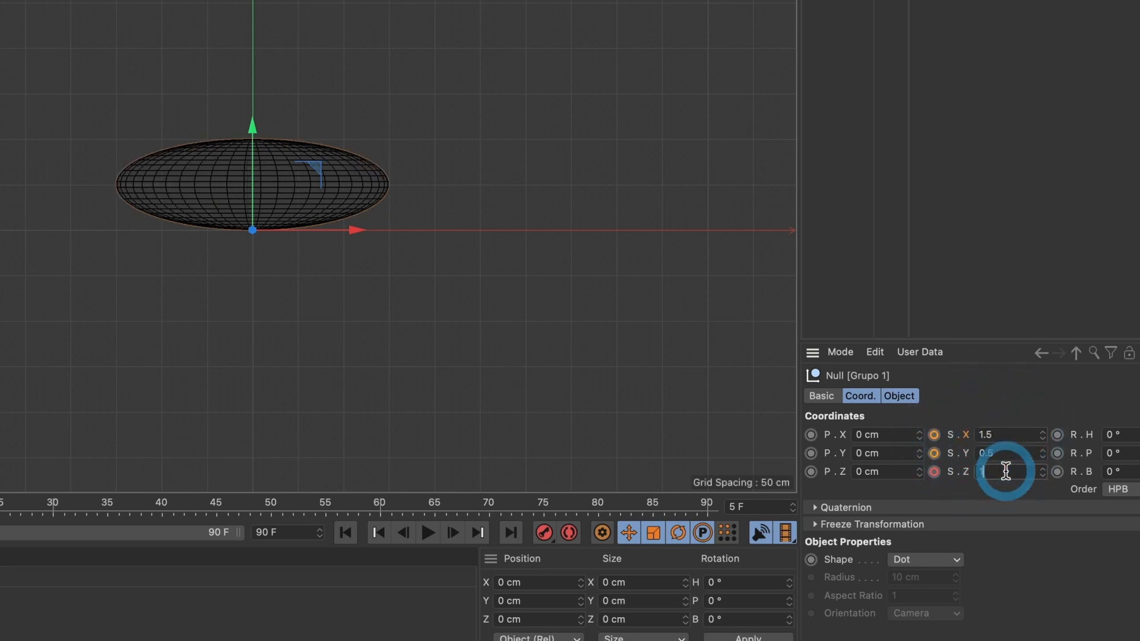
{"action": "type", "text": "1.5"}
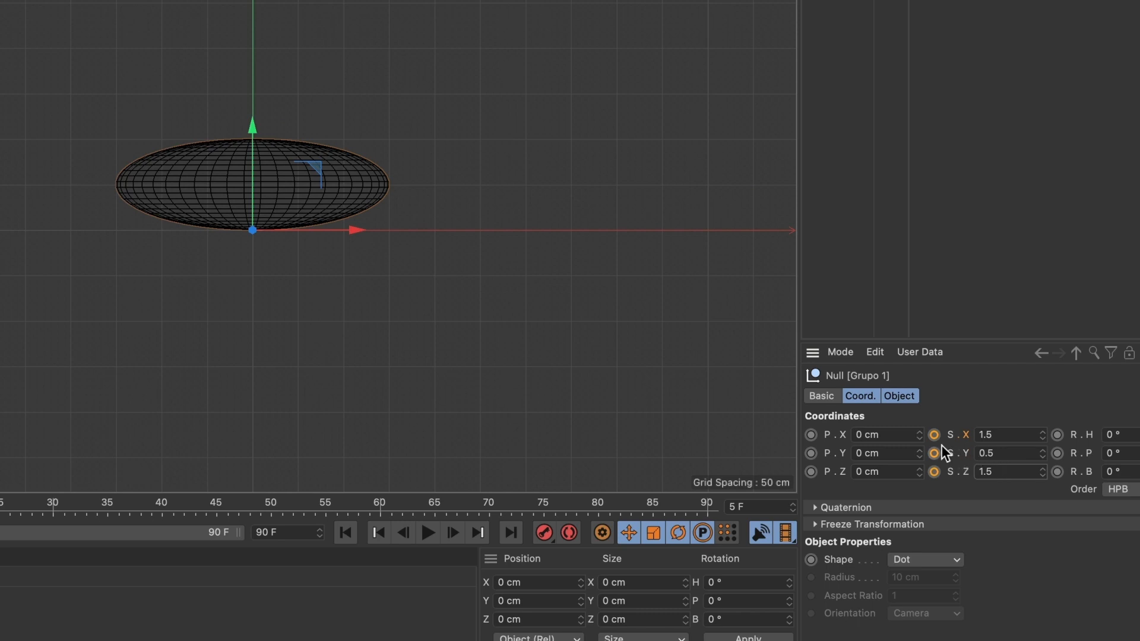
{"action": "left_click", "coordinate": [934, 434]}
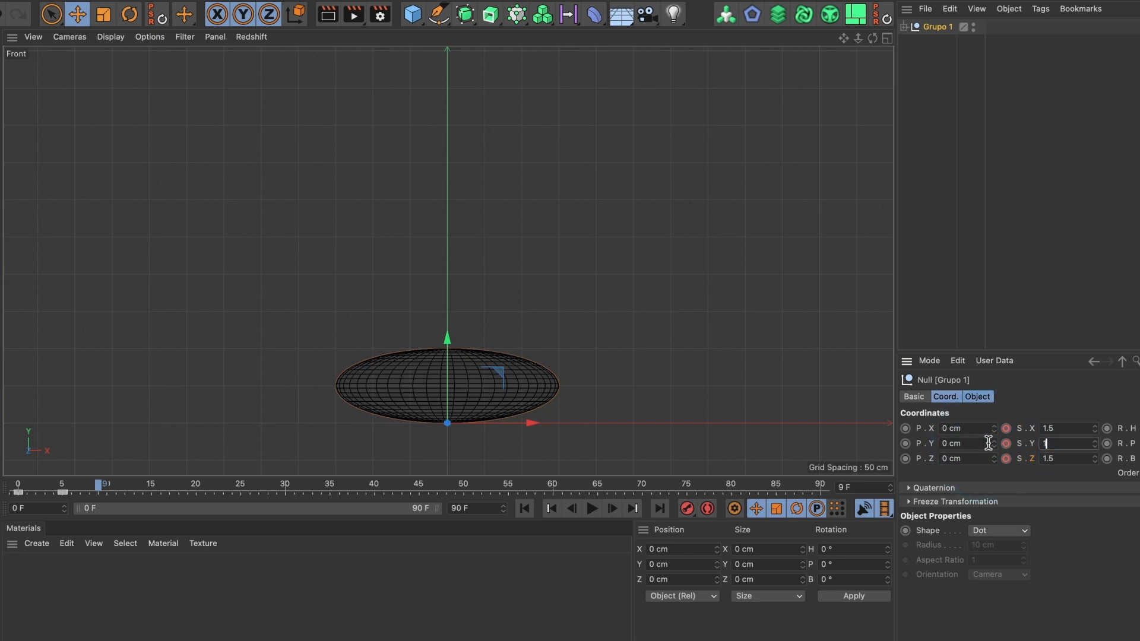
- Enter scale Y 1.5 for the stretched pose at frame 9
{"action": "type", "text": "1.5"}
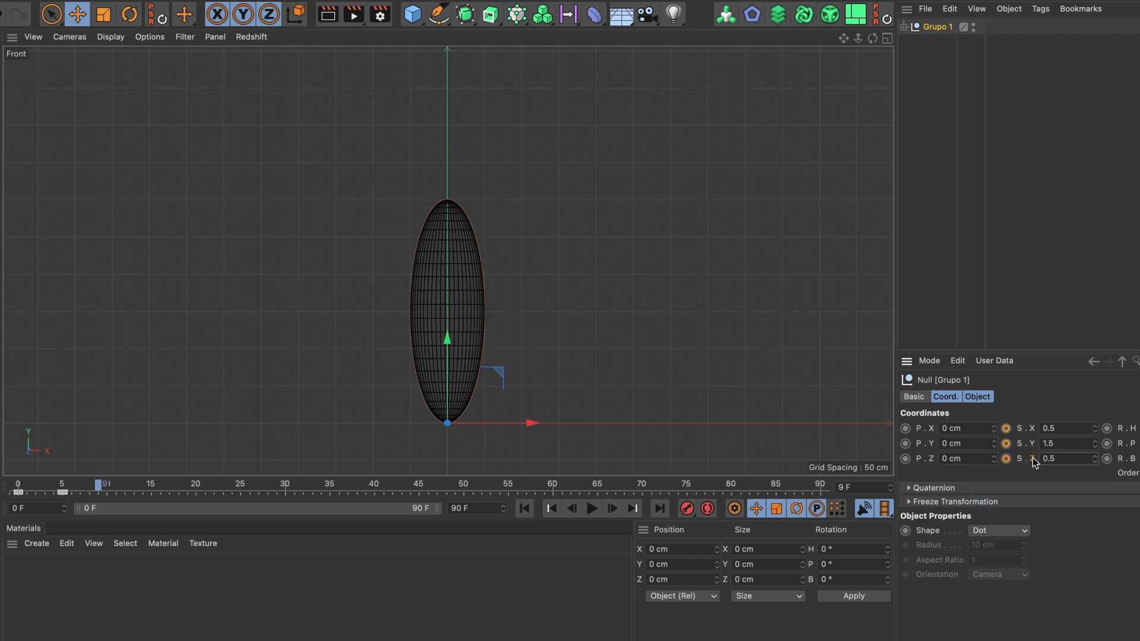
{"action": "mouse_move", "coordinate": [1016, 437]}
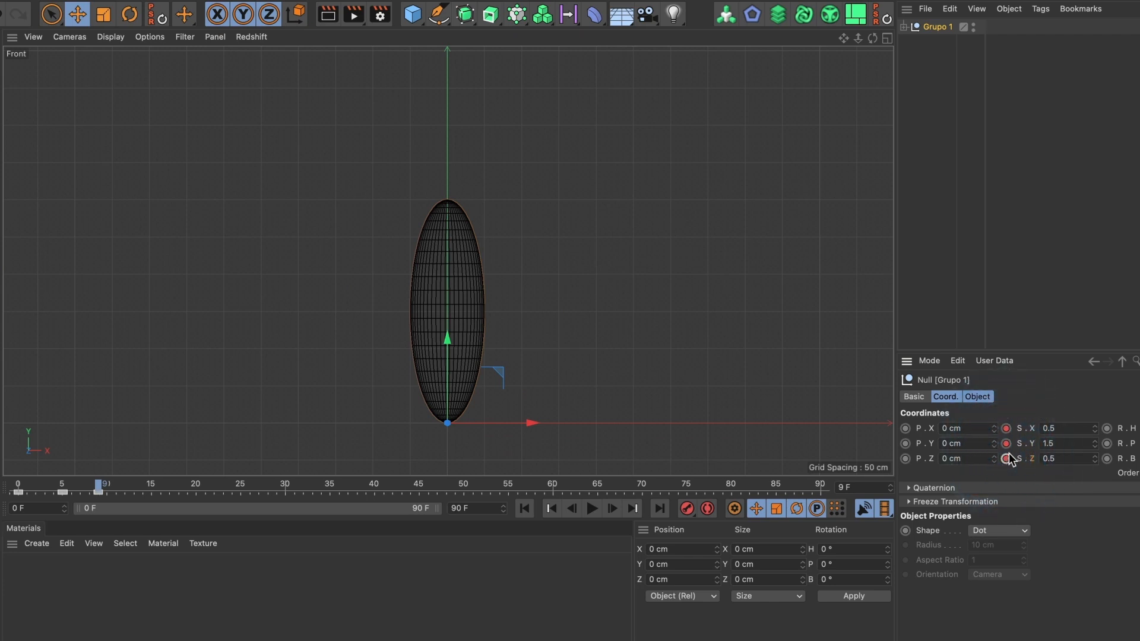
{"action": "mouse_move", "coordinate": [469, 294]}
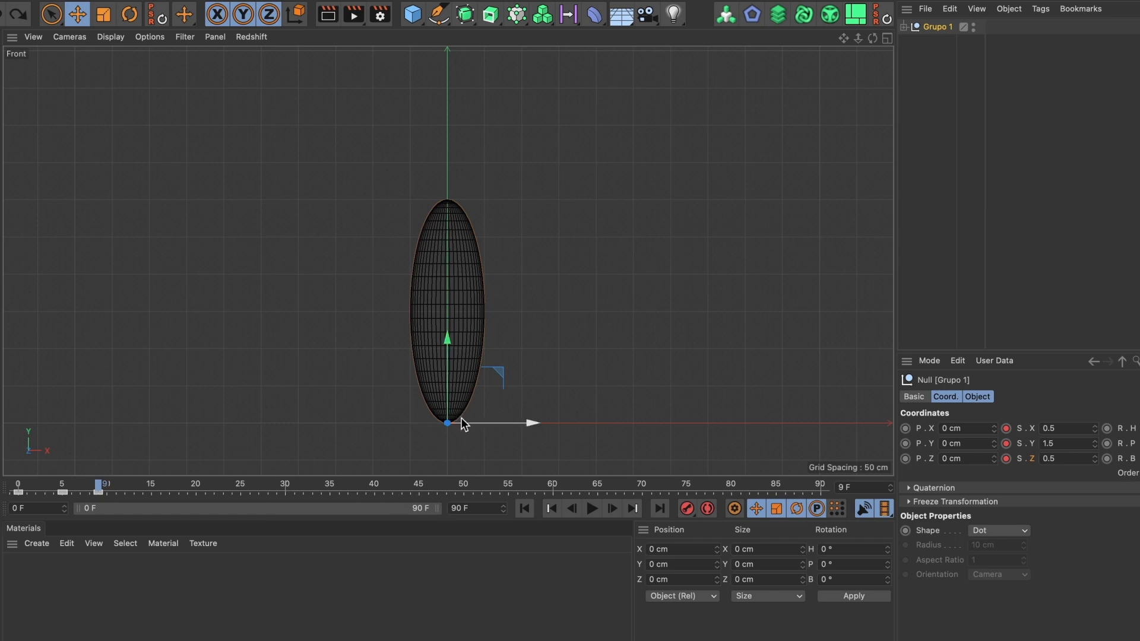
{"action": "mouse_move", "coordinate": [469, 378]}
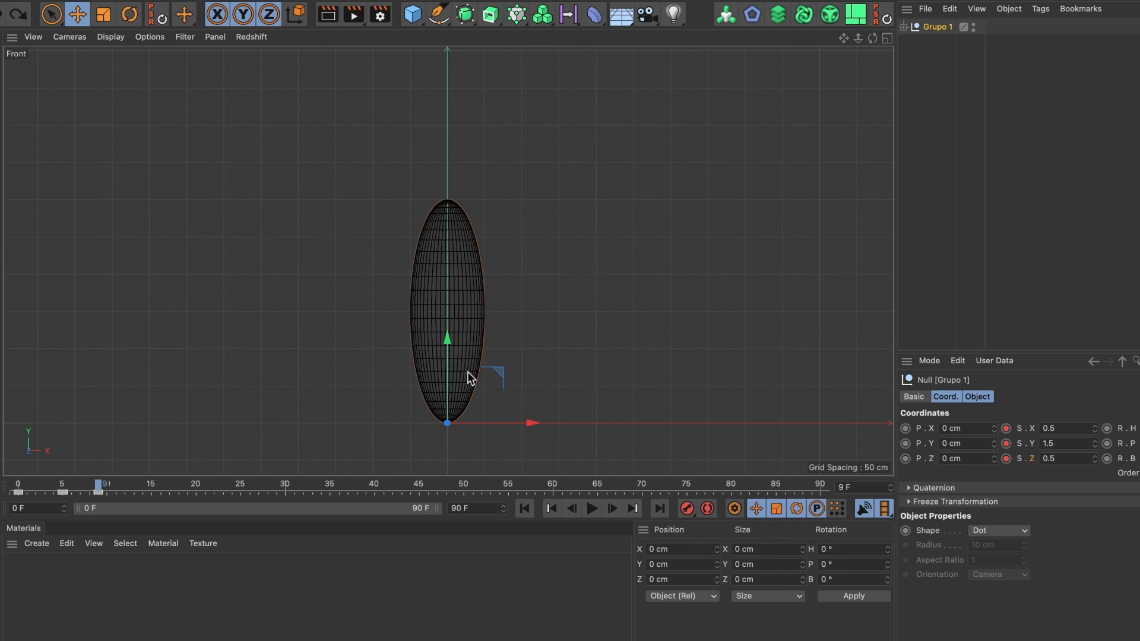
{"action": "mouse_move", "coordinate": [393, 440]}
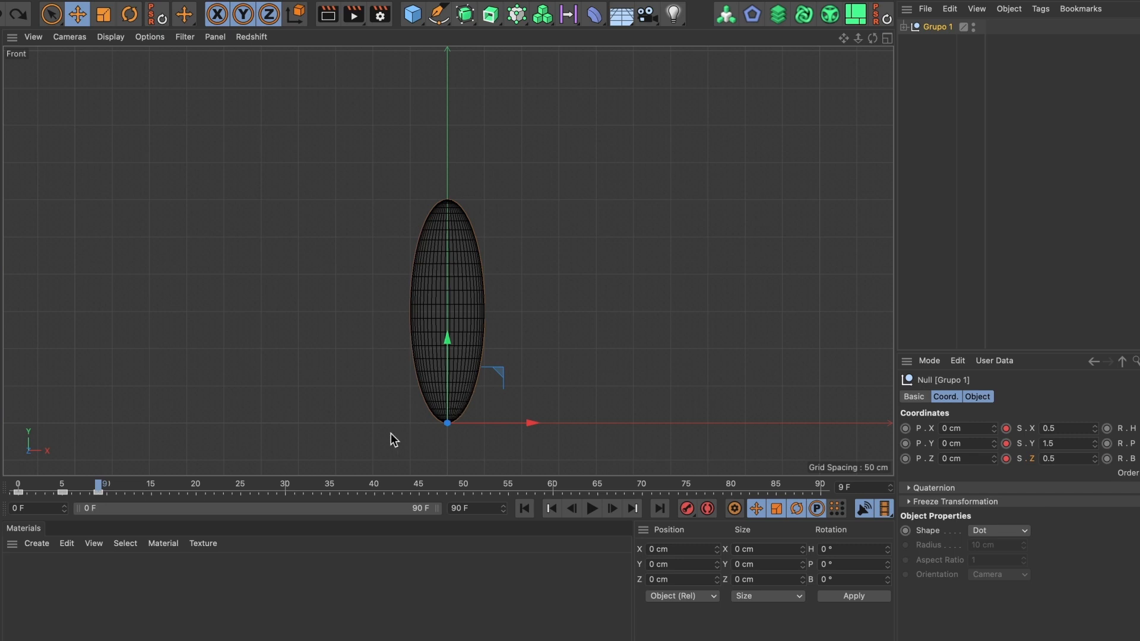
{"action": "mouse_move", "coordinate": [98, 491]}
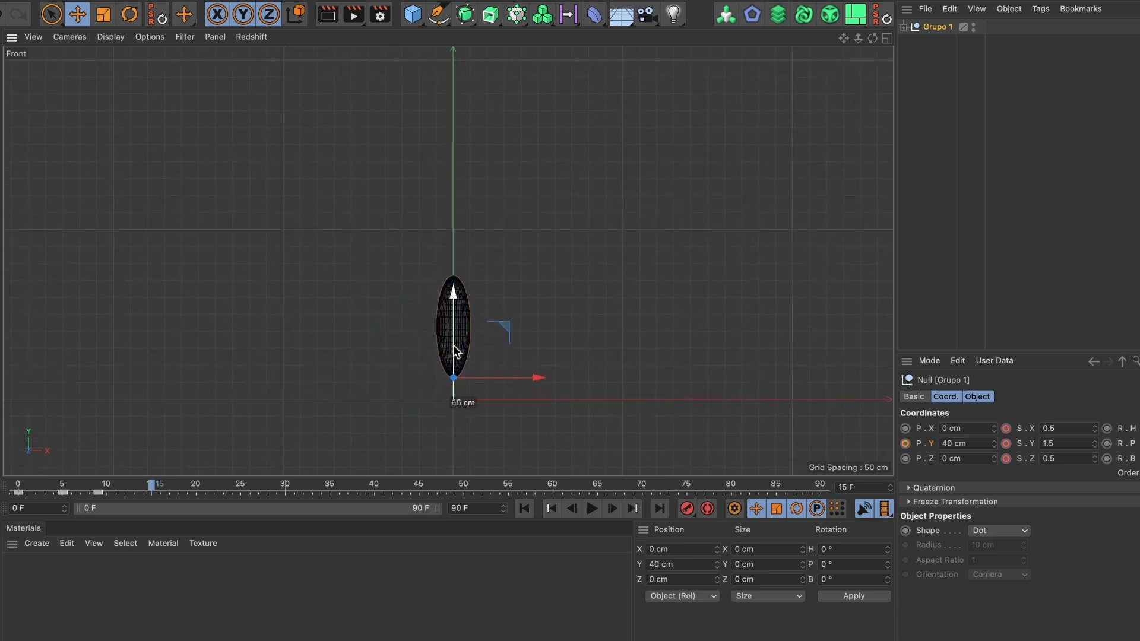
- Drag Grupo 1 up to 500 cm and key P.Y at frame 15
{"action": "left_click_drag", "start_coordinate": [453, 349], "coordinate": [453, 171]}
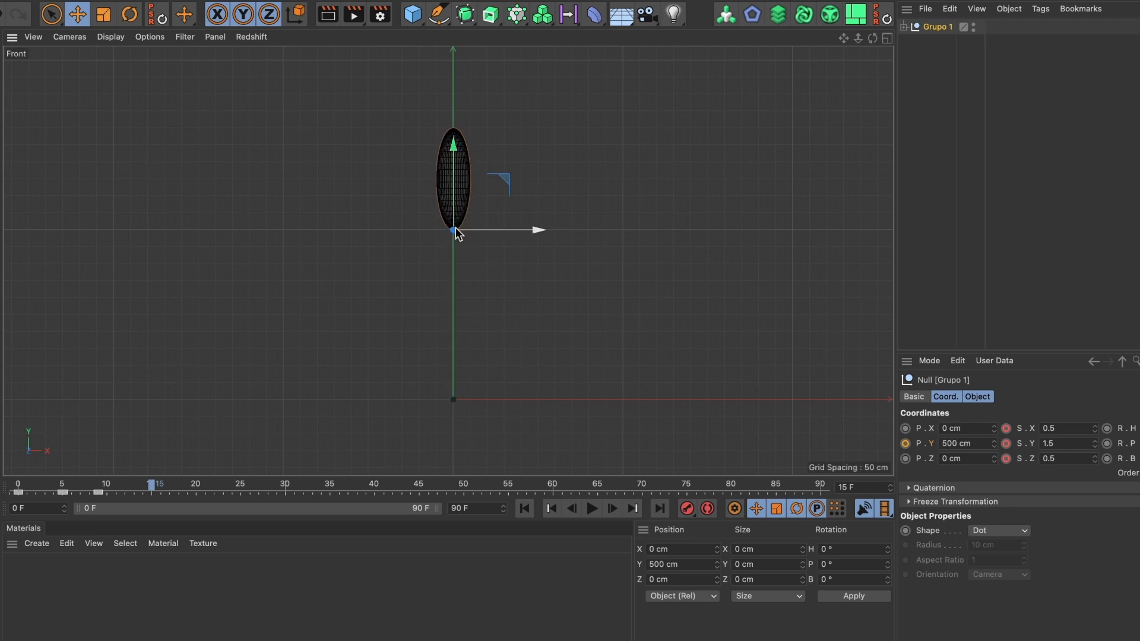
{"action": "left_click", "coordinate": [904, 443]}
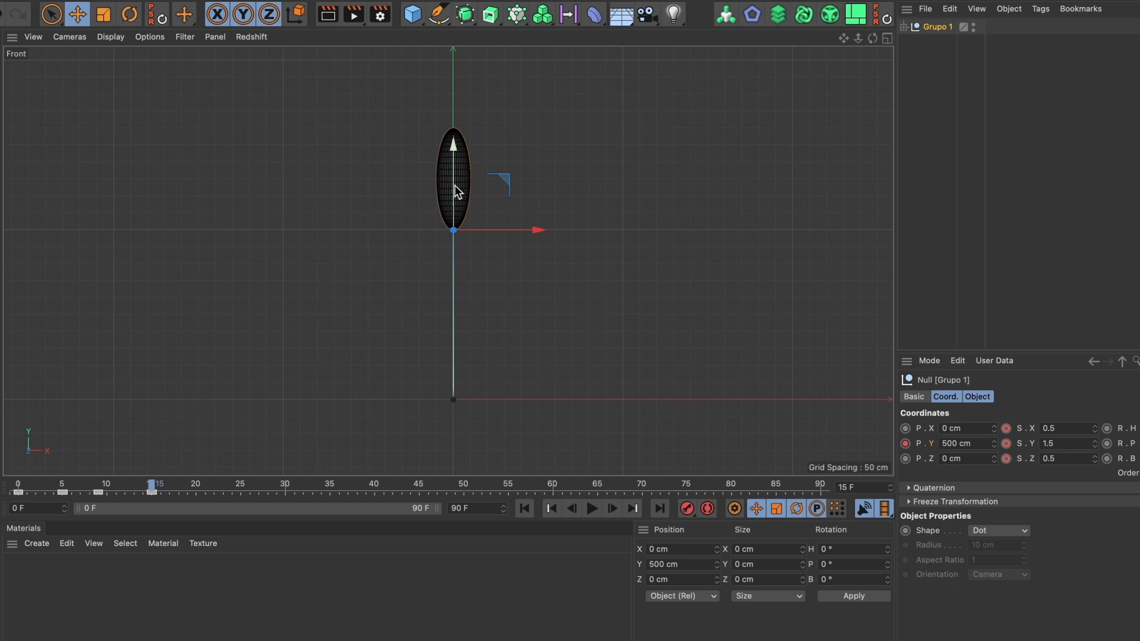
- Key scale 1,1,1 at frame 15, then key P.Y 0 cm at frame 29
{"action": "left_click", "coordinate": [1068, 428]}
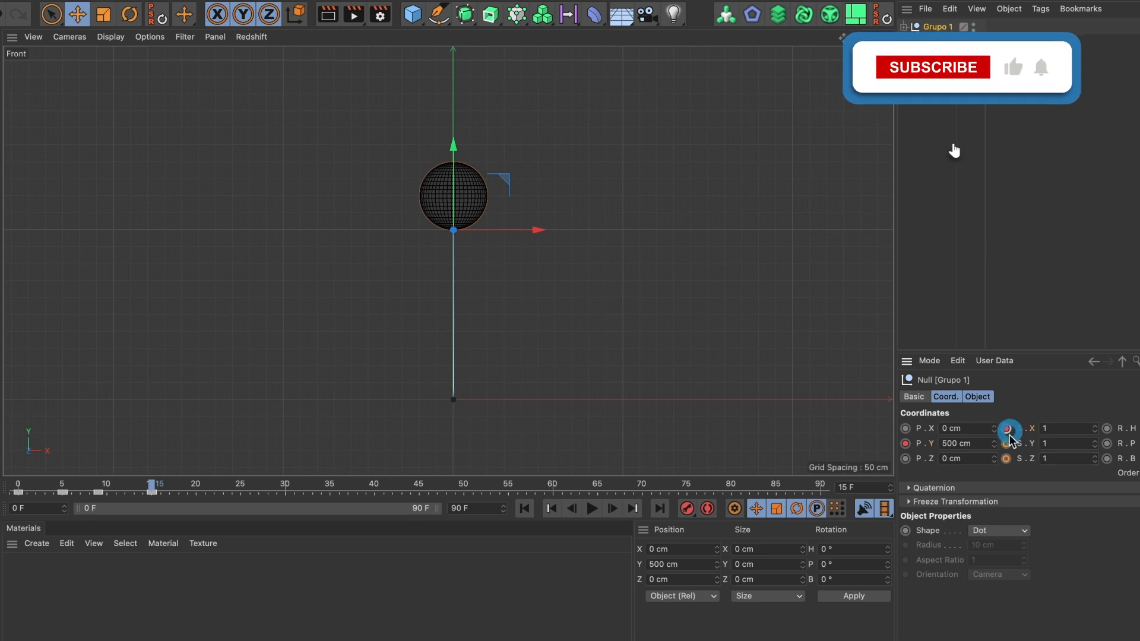
{"action": "left_click", "coordinate": [932, 67]}
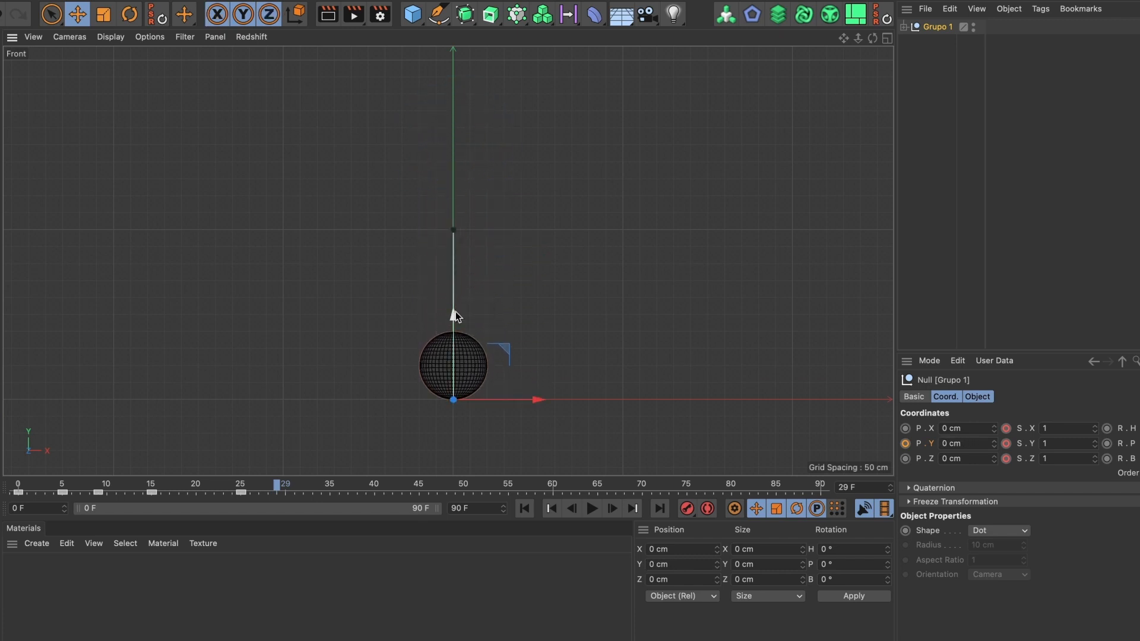
{"action": "left_click", "coordinate": [905, 444]}
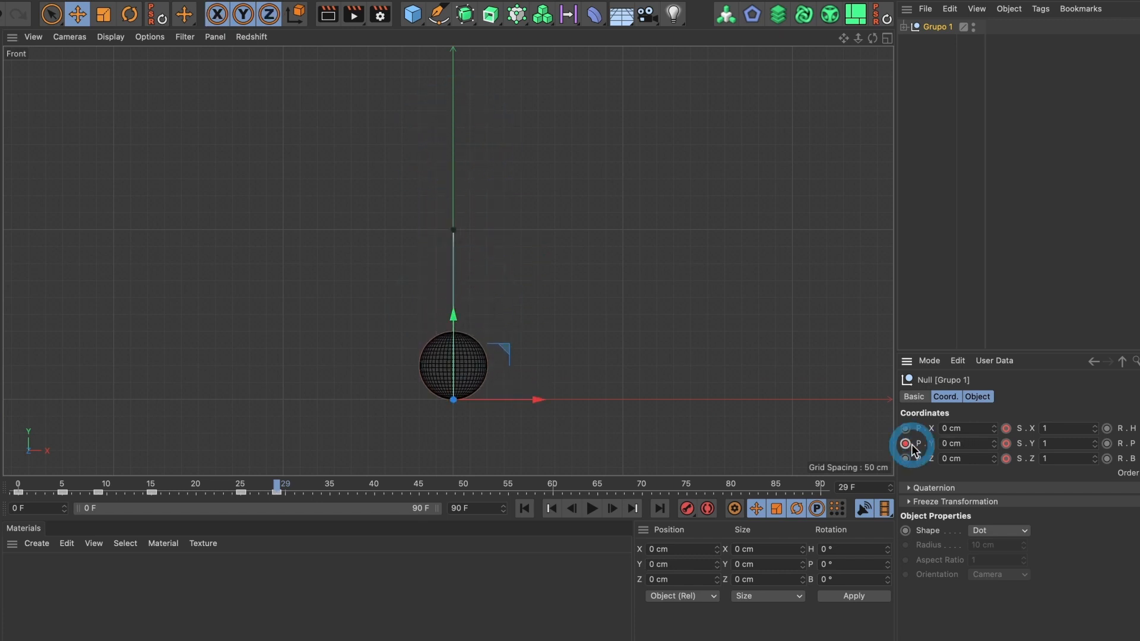
{"action": "left_click", "coordinate": [904, 443]}
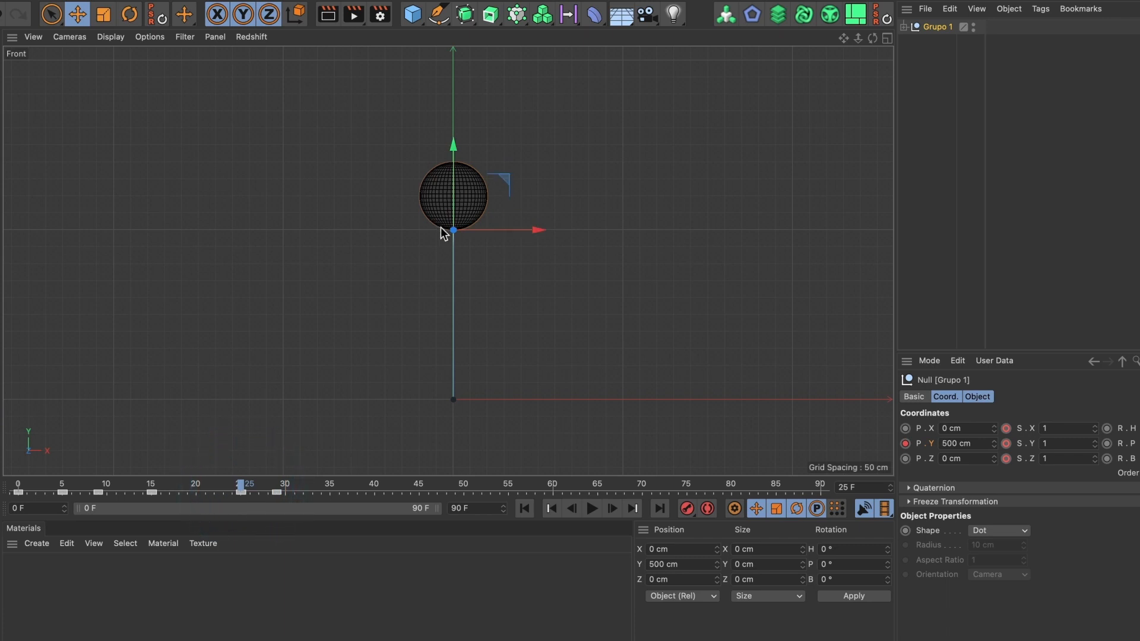
{"action": "mouse_move", "coordinate": [453, 190]}
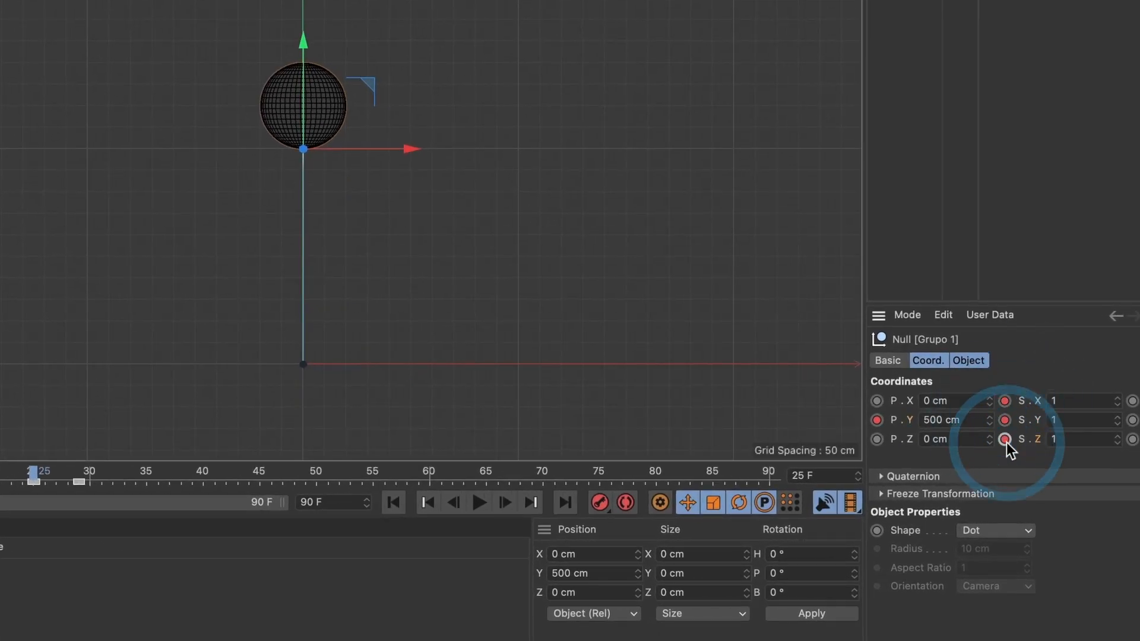
{"action": "mouse_move", "coordinate": [298, 142]}
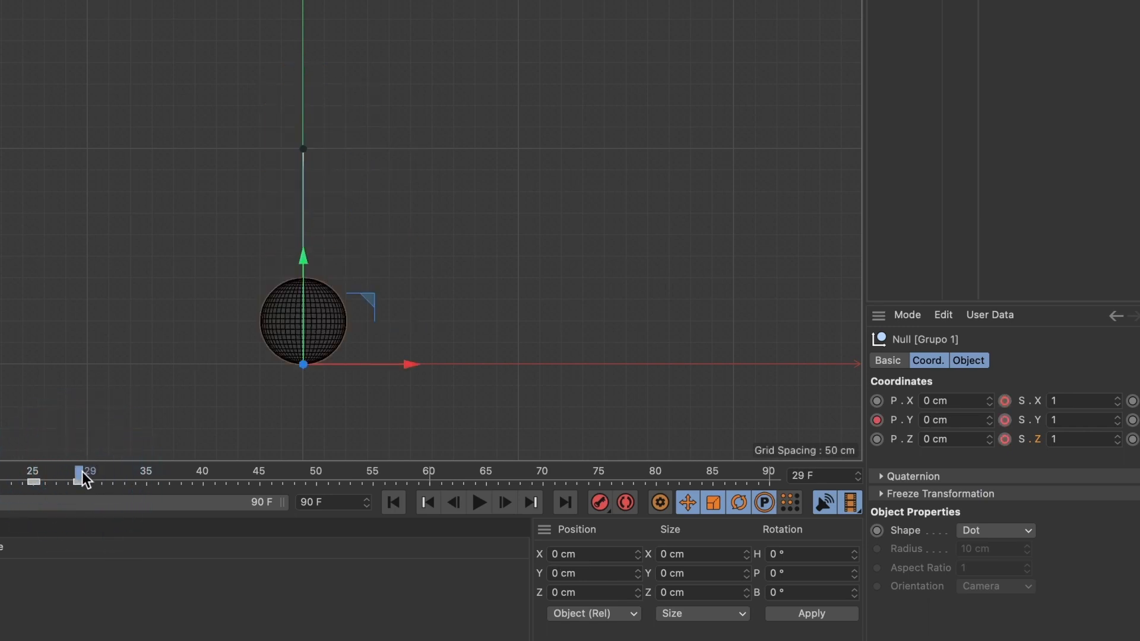
{"action": "mouse_move", "coordinate": [302, 338]}
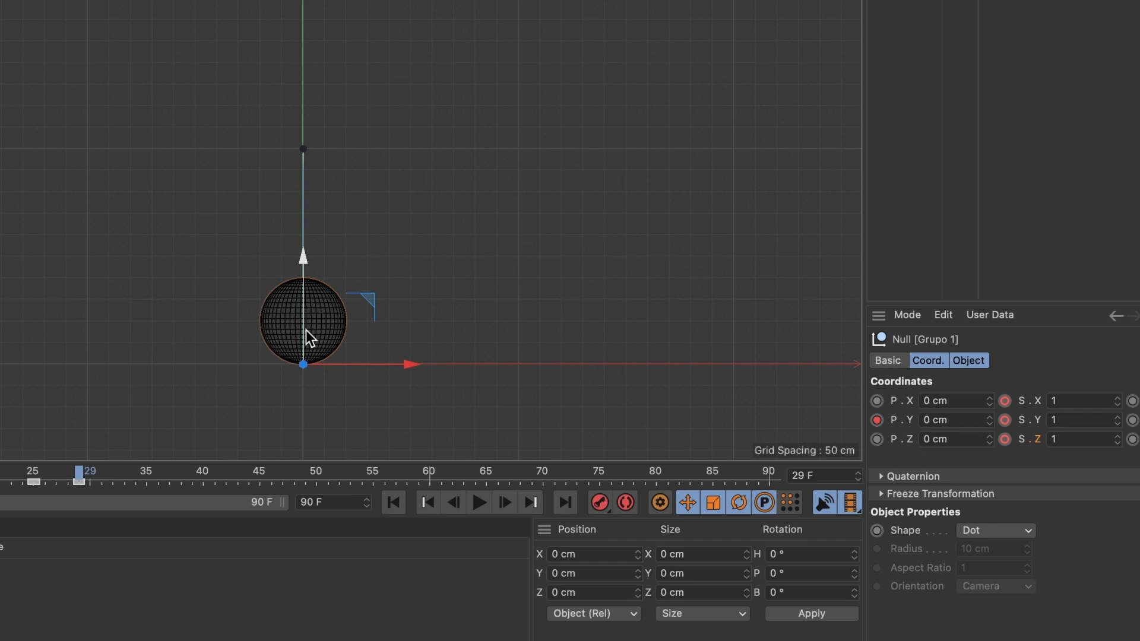
{"action": "mouse_move", "coordinate": [1049, 411]}
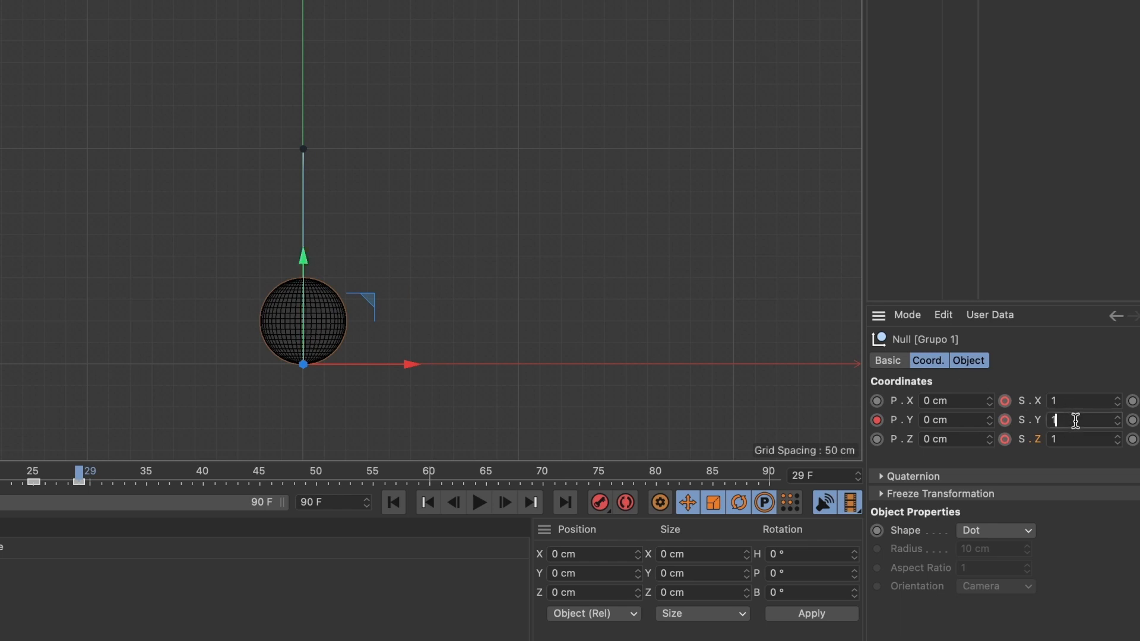
{"action": "mouse_move", "coordinate": [1023, 421]}
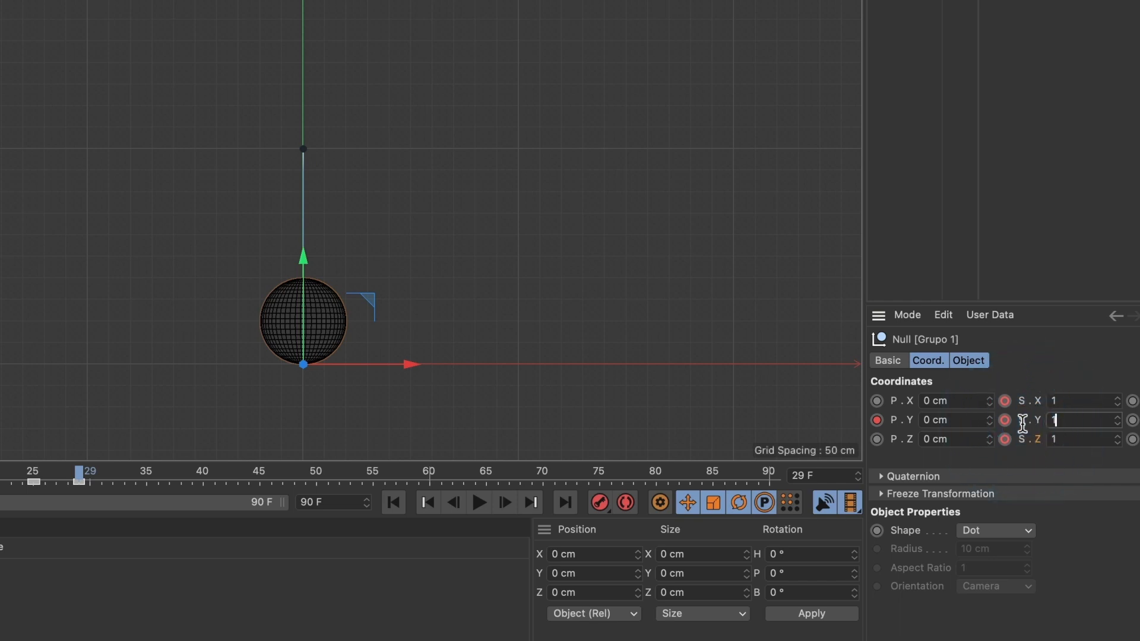
- Enter scale Y 1.5 for the landing stretch at frame 29
{"action": "type", "text": "1.5"}
{"action": "left_click", "coordinate": [1085, 400]}
{"action": "type", "text": "0.5"}
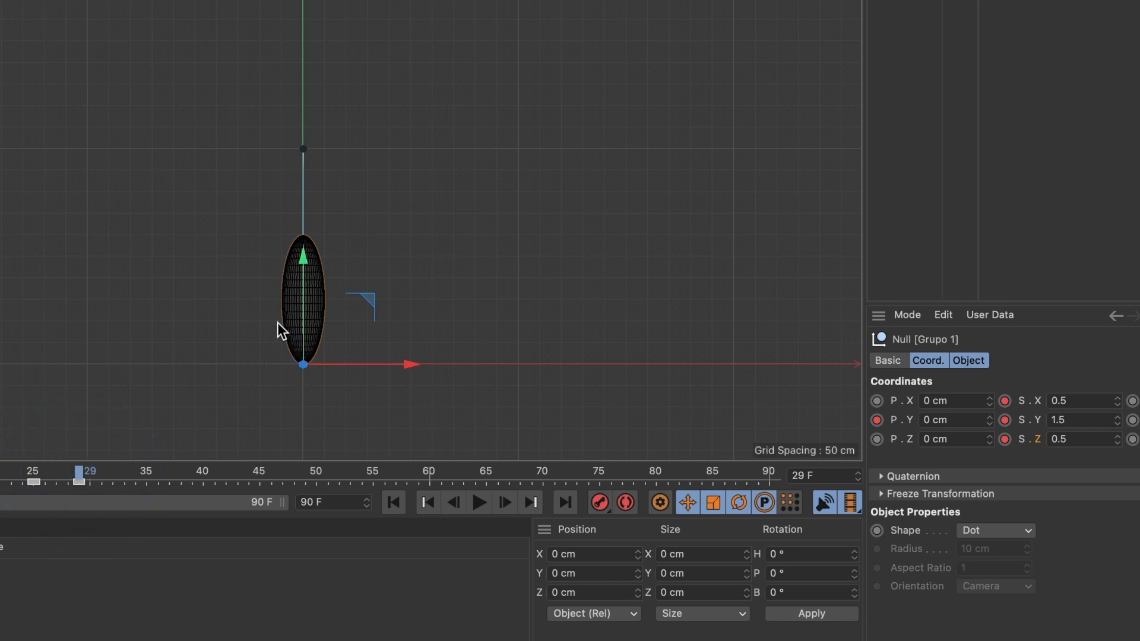
{"action": "mouse_move", "coordinate": [314, 374]}
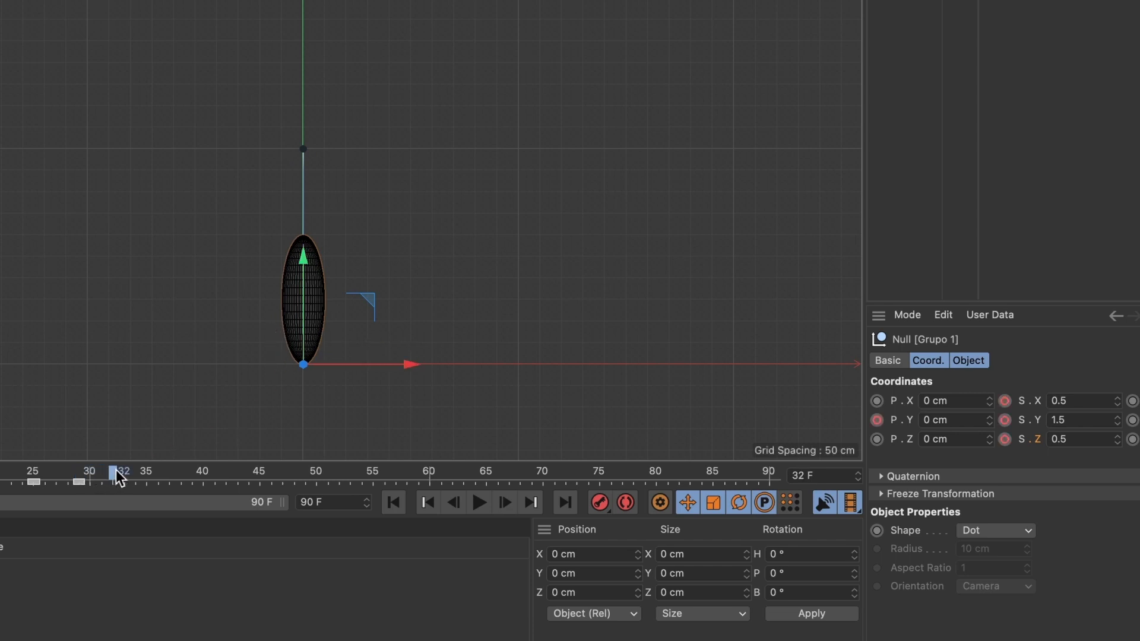
- Key a squashed 1.5, 0.5, 1.5 scale on Grupo 1 at frame 33
{"action": "left_click", "coordinate": [127, 471]}
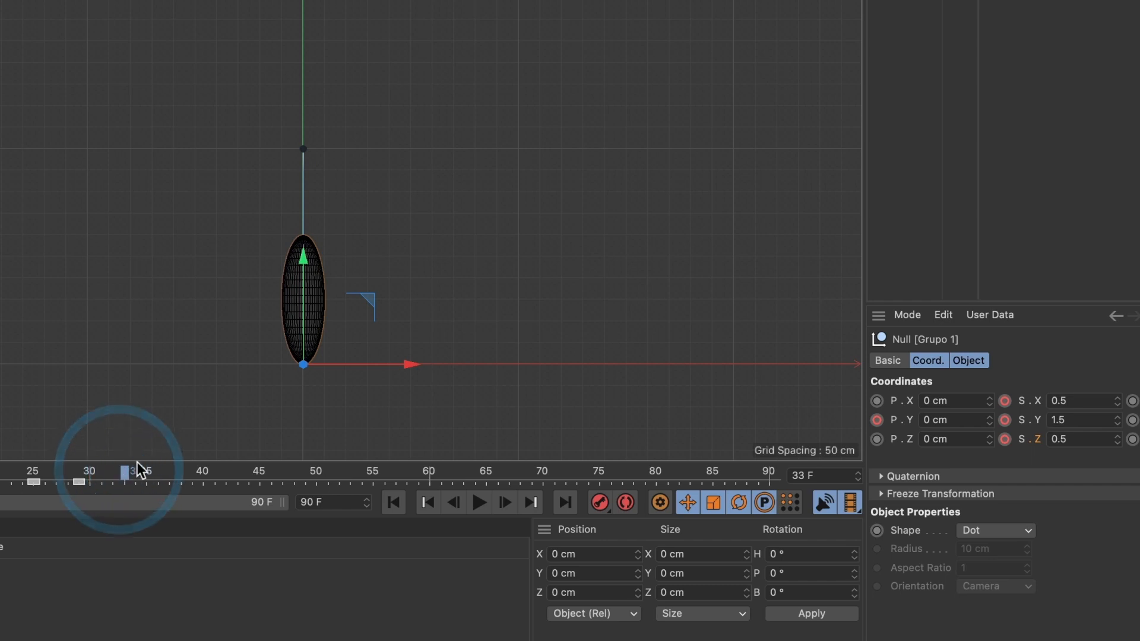
{"action": "triple_click", "coordinate": [1075, 401]}
{"action": "type", "text": "1.5"}
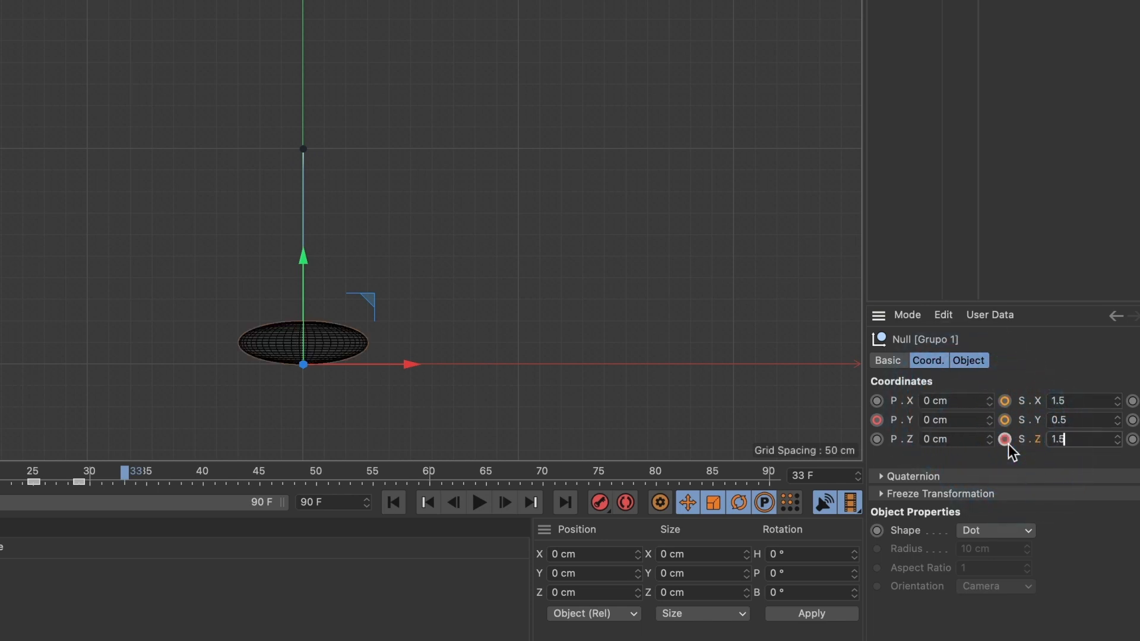
{"action": "key", "text": "Return"}
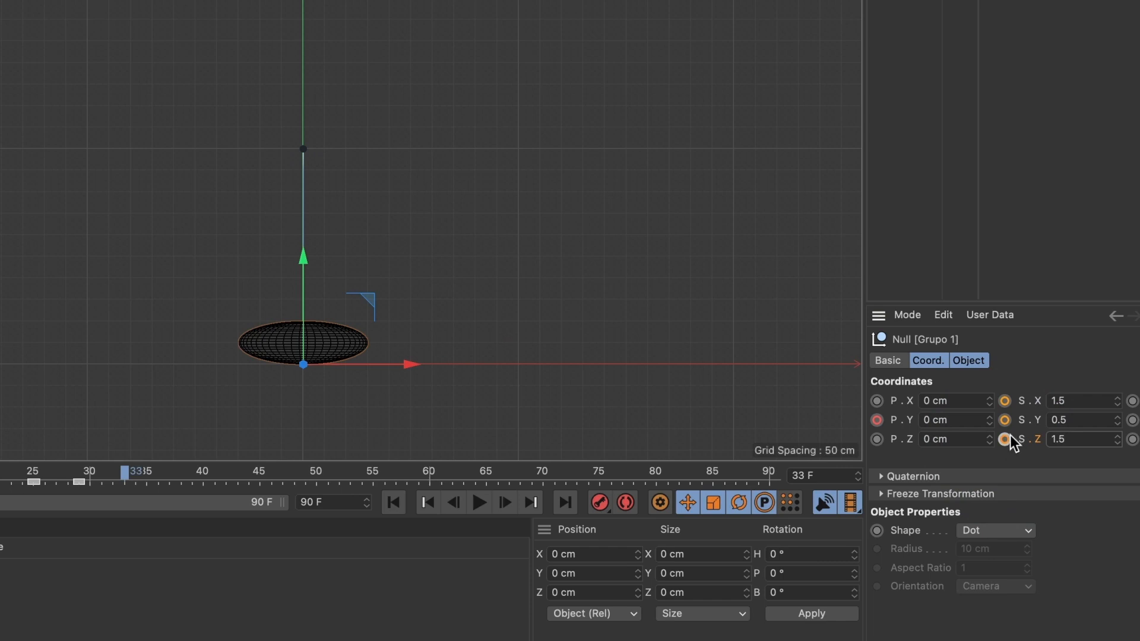
{"action": "mouse_move", "coordinate": [1023, 444]}
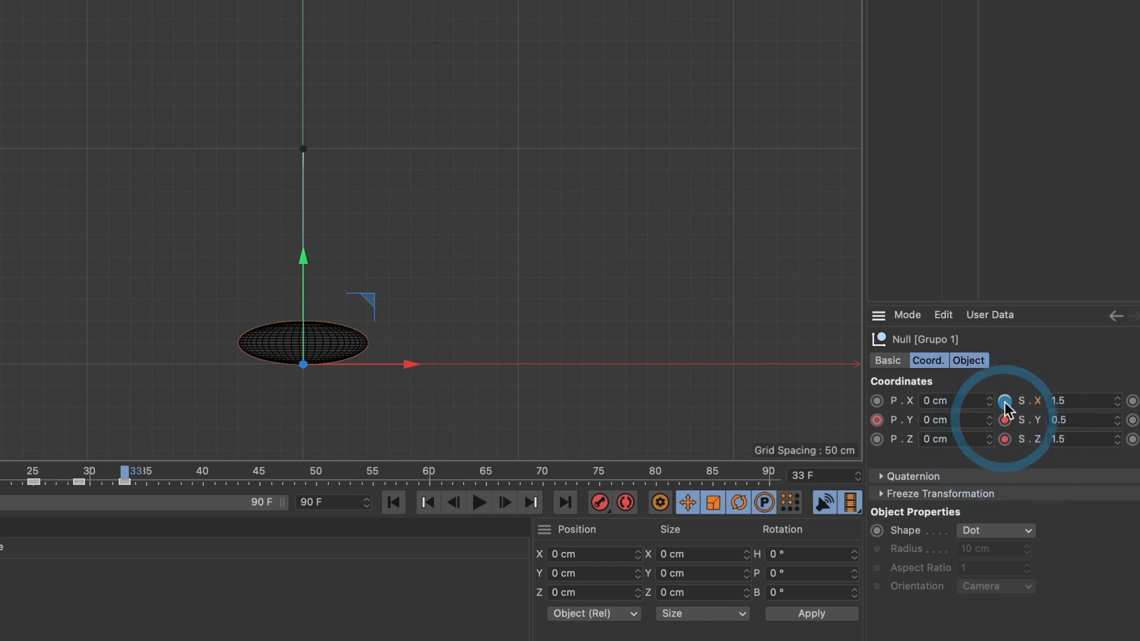
{"action": "left_click", "coordinate": [140, 471]}
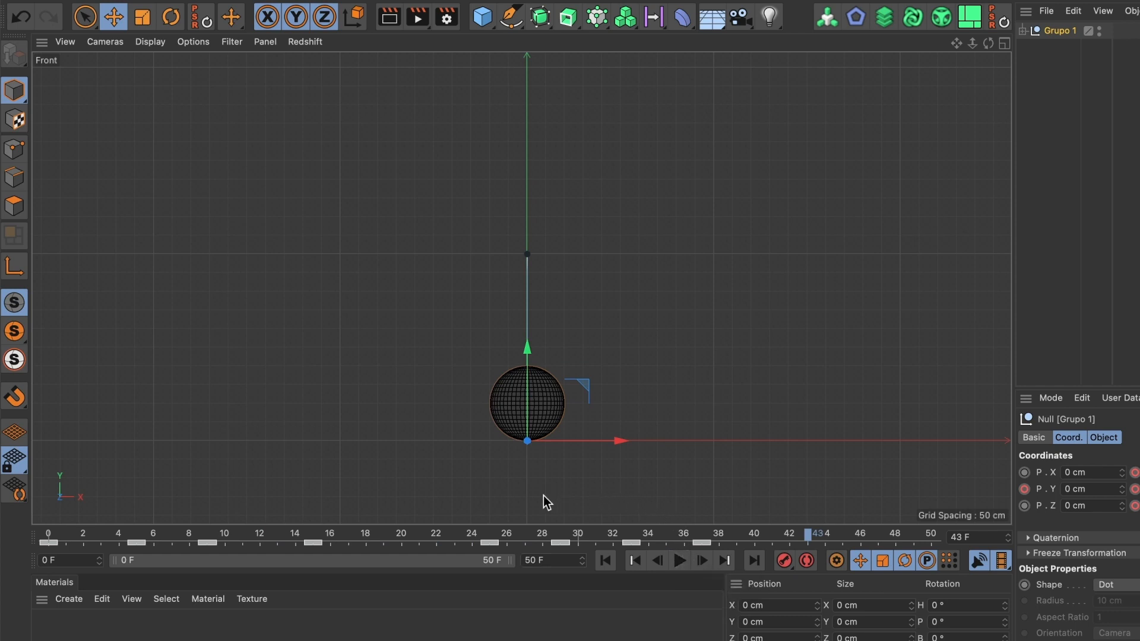
- Change the animation's end frame from 90 F to 50 F
{"action": "left_click", "coordinate": [595, 534]}
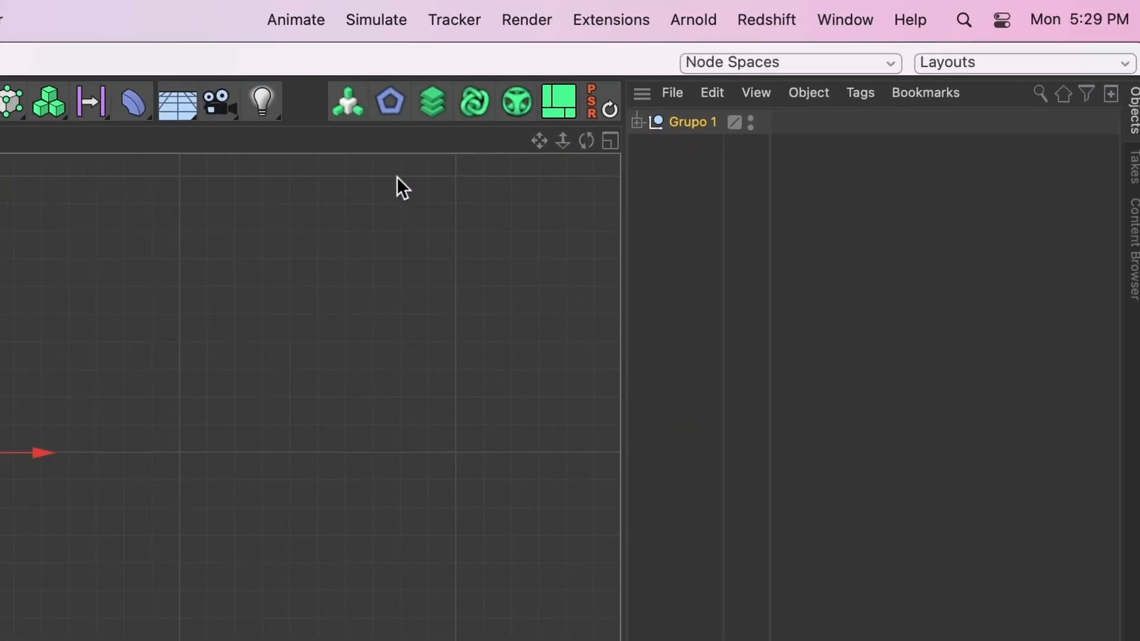
- In the F-Curve timeline, give the 500 cm peak key at frame 15 eased spline tangents
{"action": "left_click", "coordinate": [832, 19]}
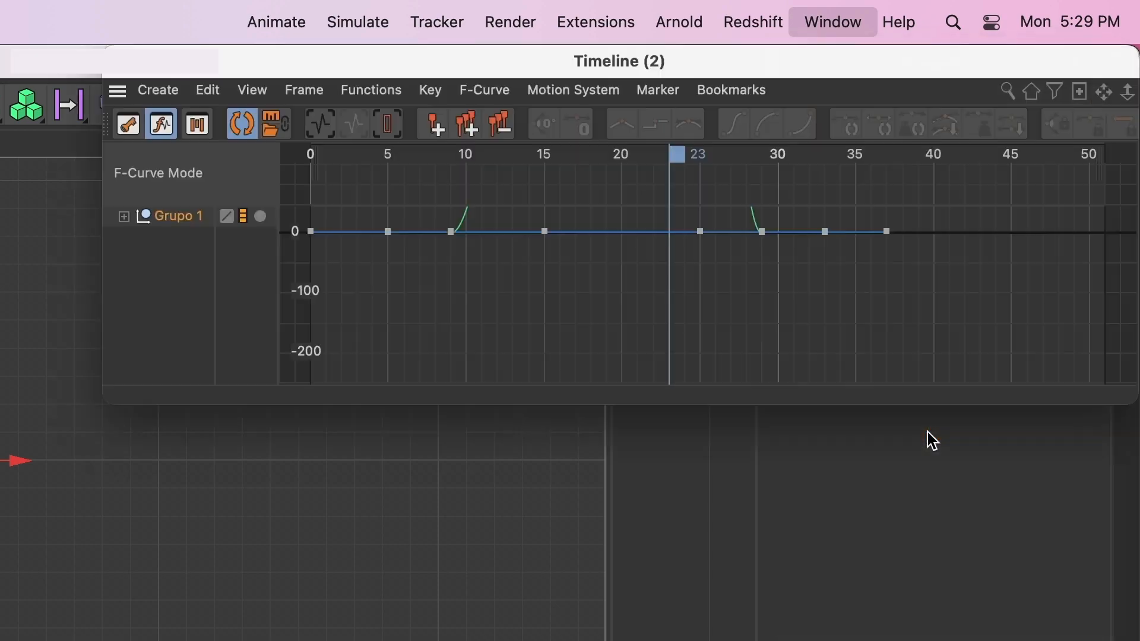
{"action": "mouse_move", "coordinate": [573, 89]}
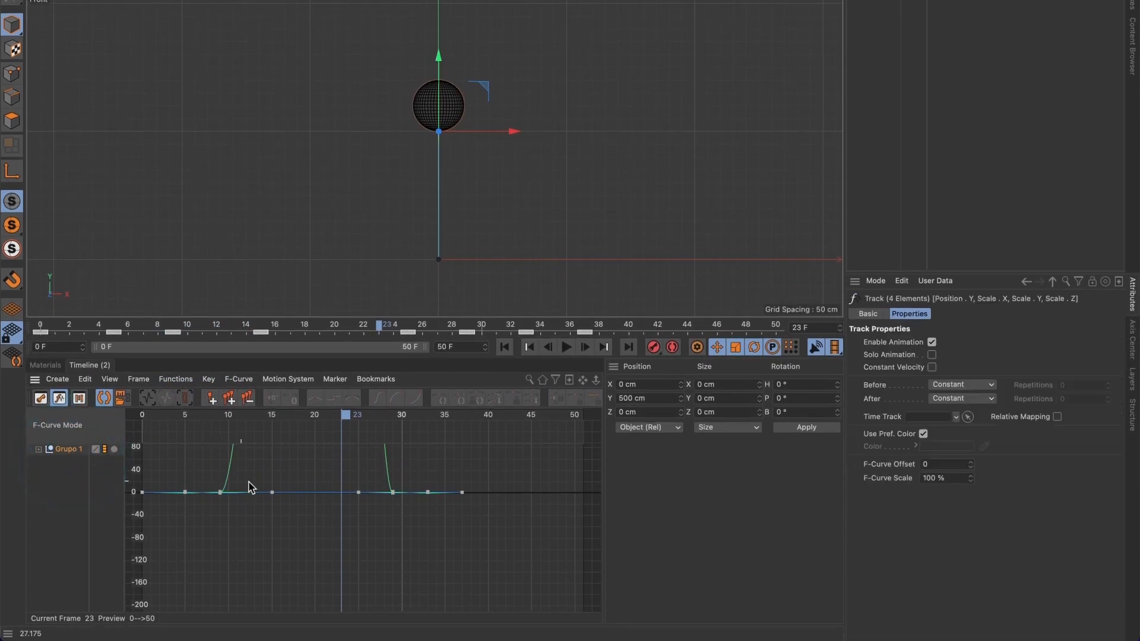
{"action": "key", "text": "h"}
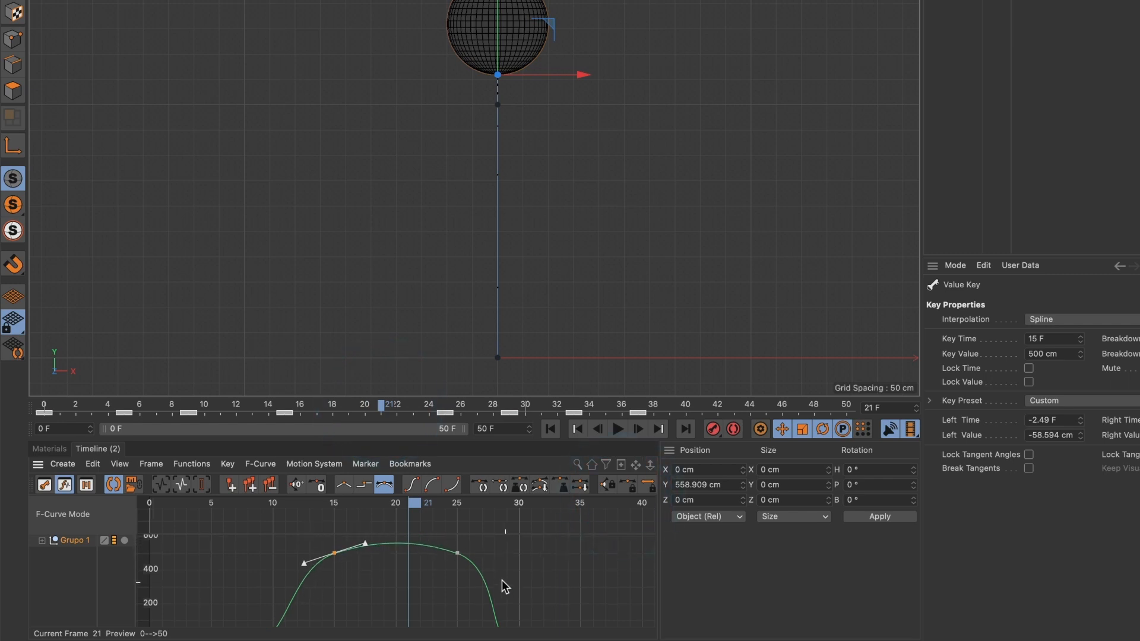
{"action": "mouse_move", "coordinate": [398, 569]}
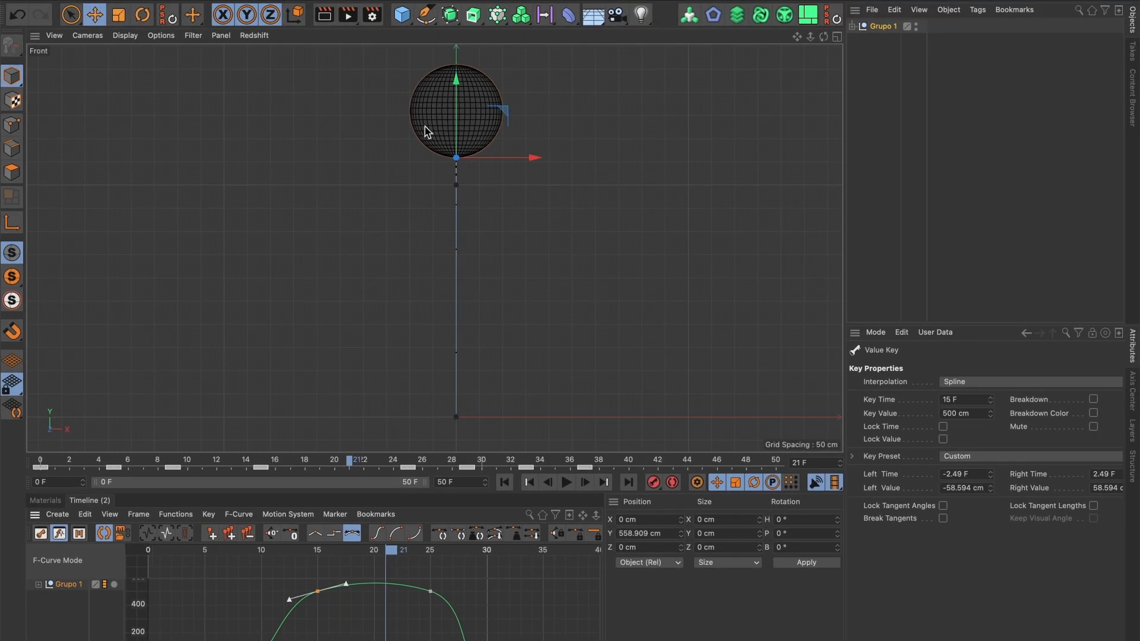
- Maximize the Perspective viewport and play the bounce to review the sphere's squash and stretch
{"action": "left_click", "coordinate": [835, 35]}
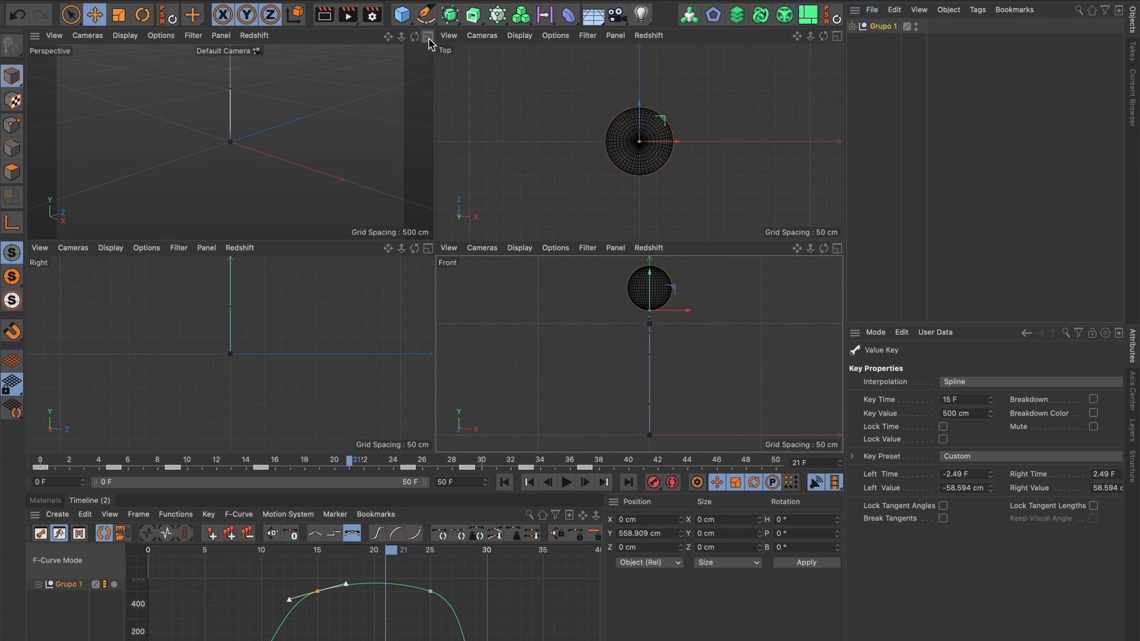
{"action": "left_click", "coordinate": [428, 36]}
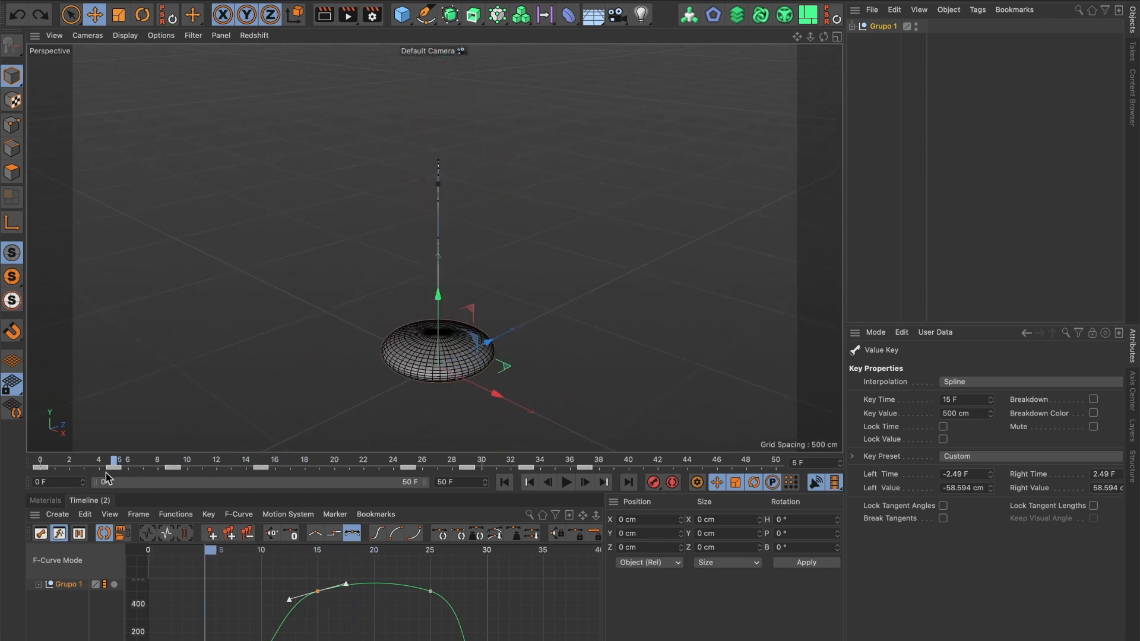
{"action": "left_click", "coordinate": [566, 482]}
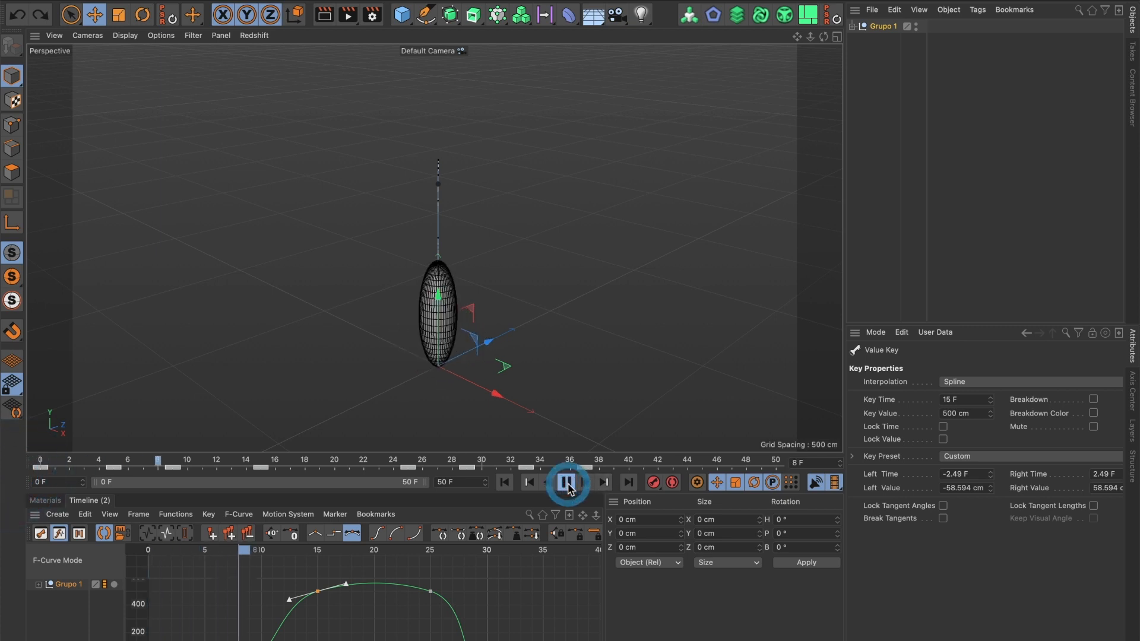
{"action": "left_click", "coordinate": [566, 482]}
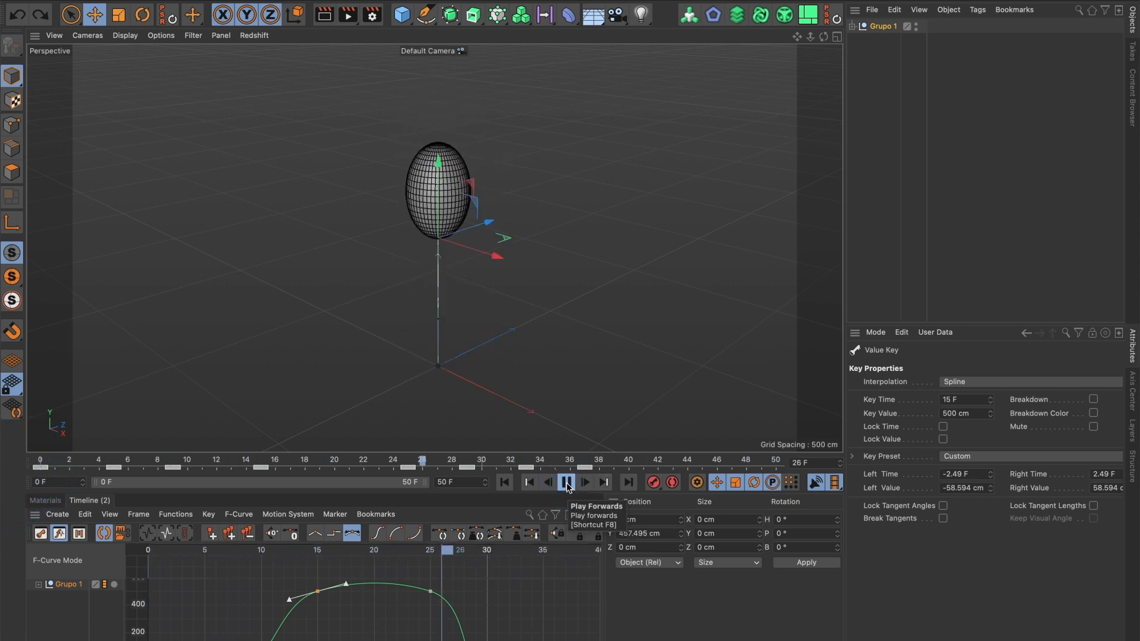
{"action": "left_click", "coordinate": [567, 482]}
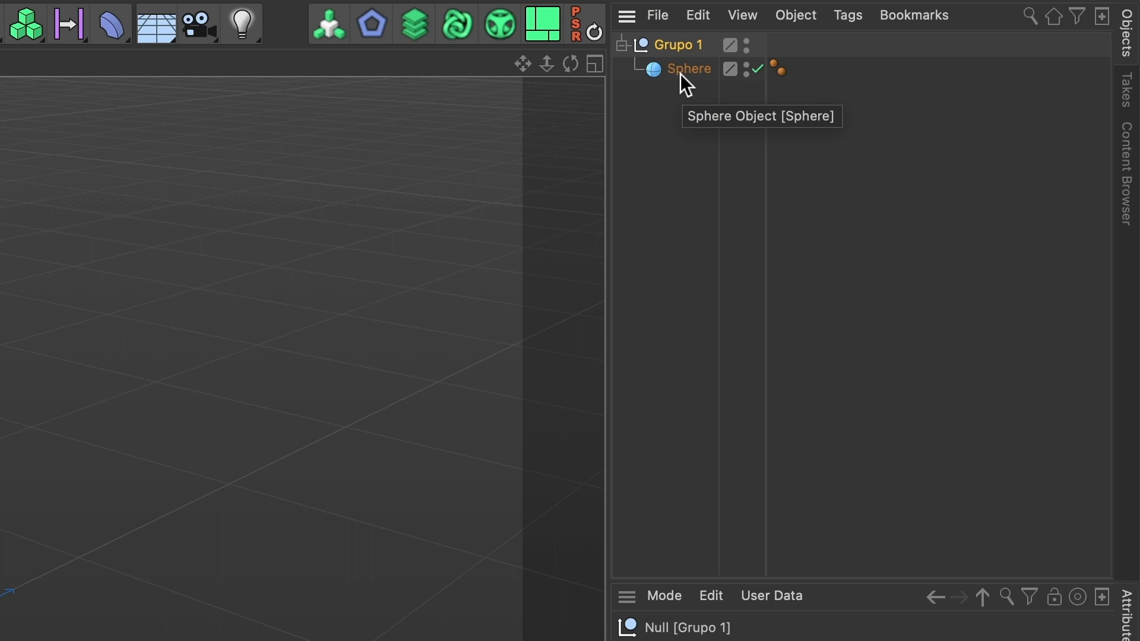
- Add a Cube primitive and set its Y position to 100 cm, matching the sphere
{"action": "left_click", "coordinate": [188, 19]}
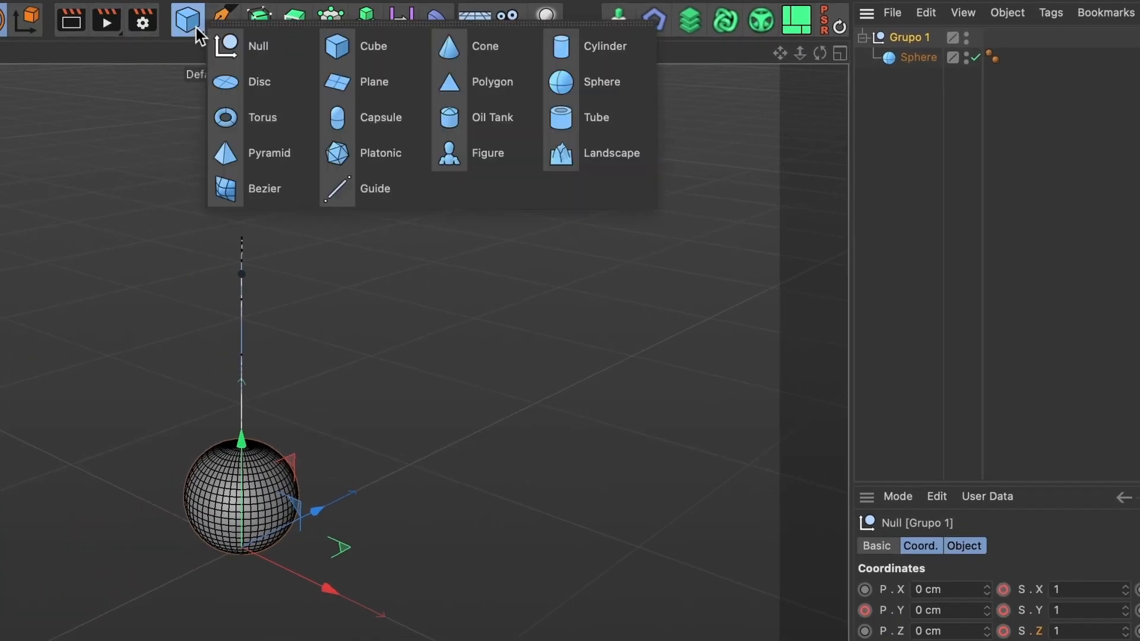
{"action": "left_click", "coordinate": [373, 45]}
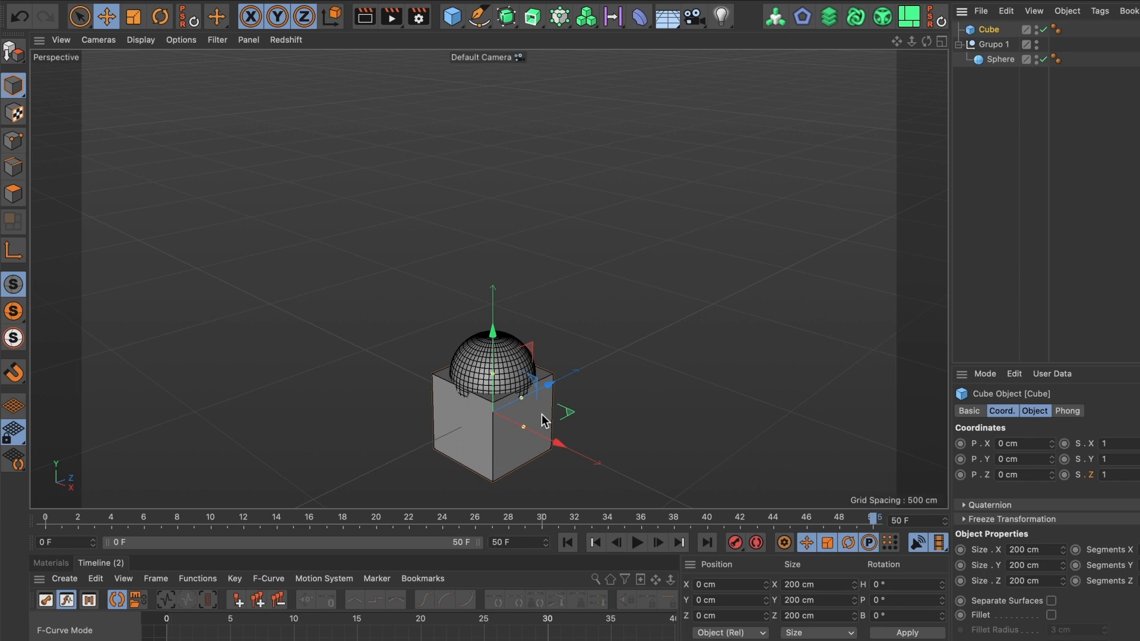
{"action": "left_click", "coordinate": [940, 46]}
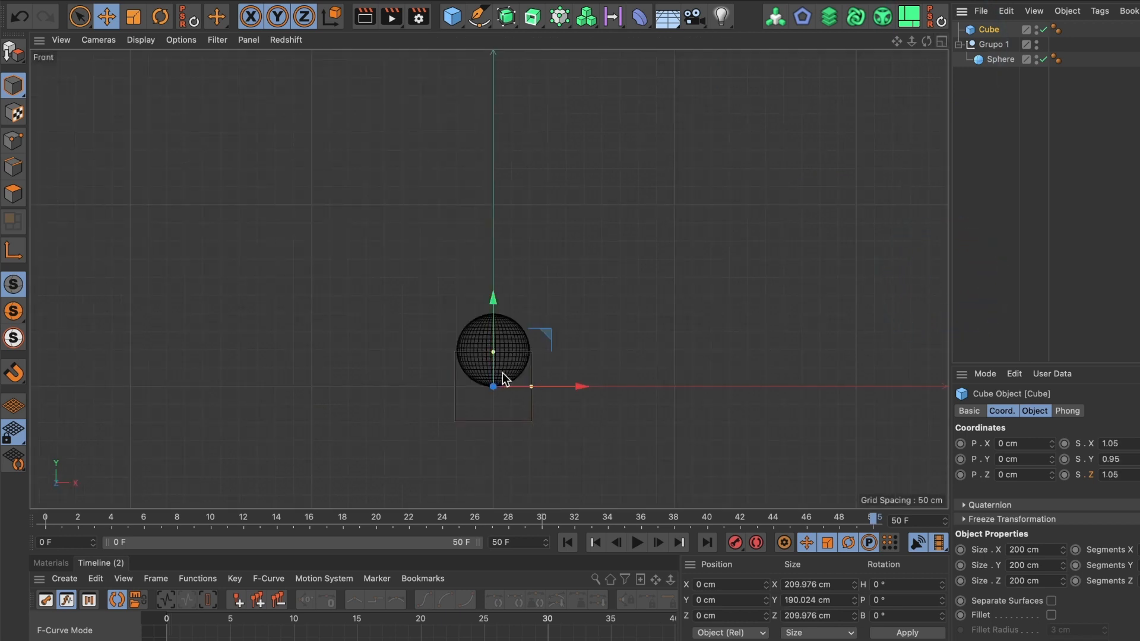
{"action": "mouse_move", "coordinate": [1041, 129]}
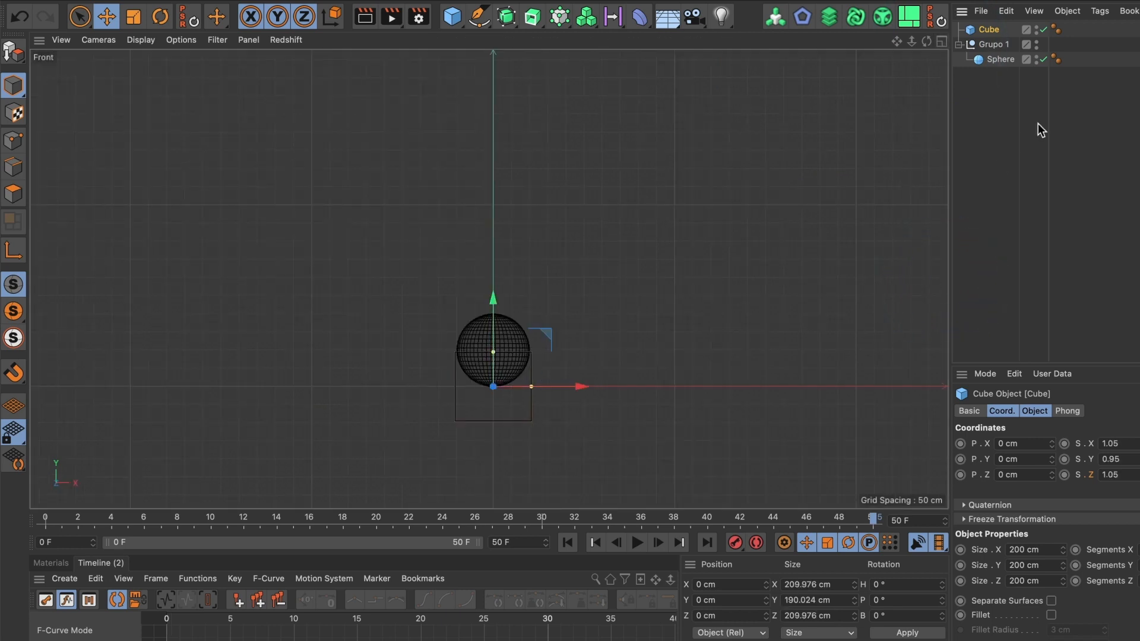
{"action": "left_click", "coordinate": [997, 59]}
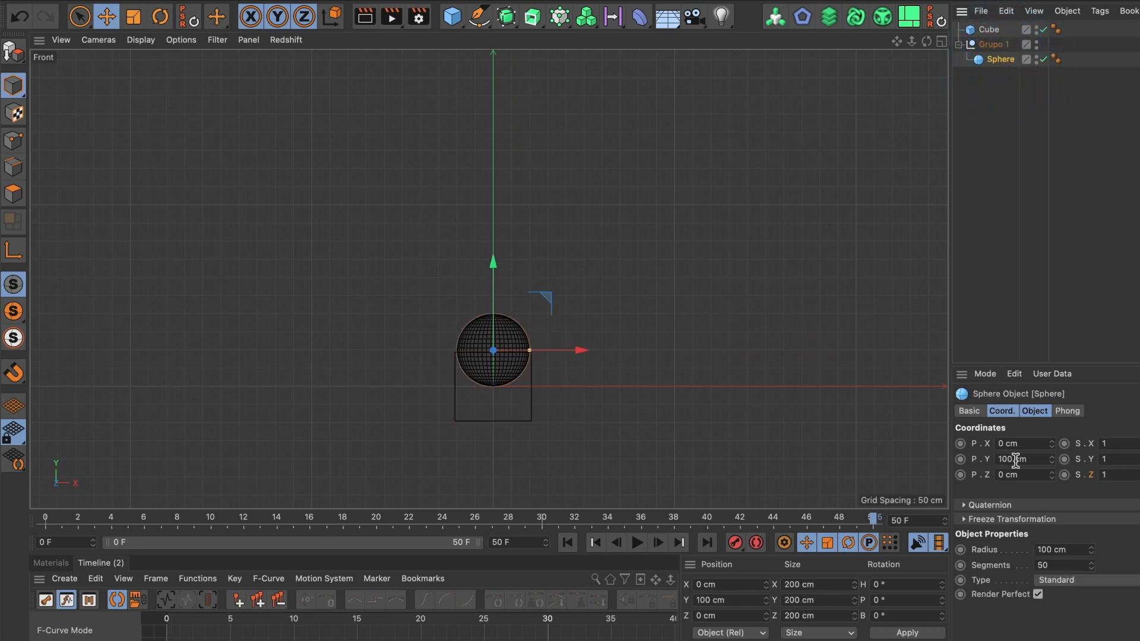
{"action": "left_click", "coordinate": [988, 29]}
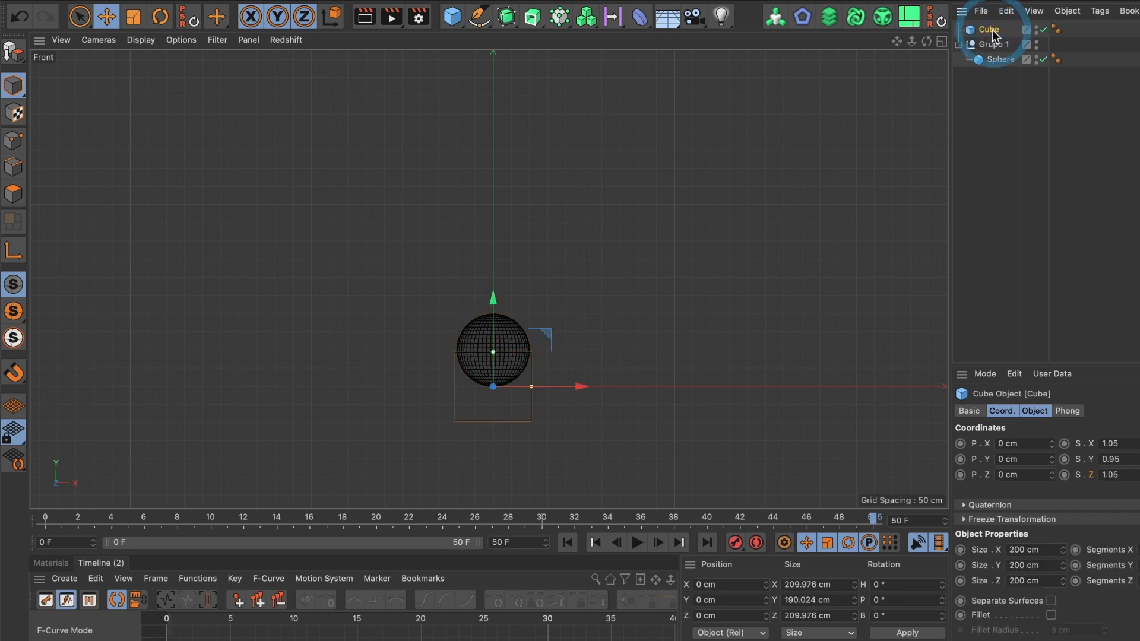
{"action": "left_click", "coordinate": [1025, 459]}
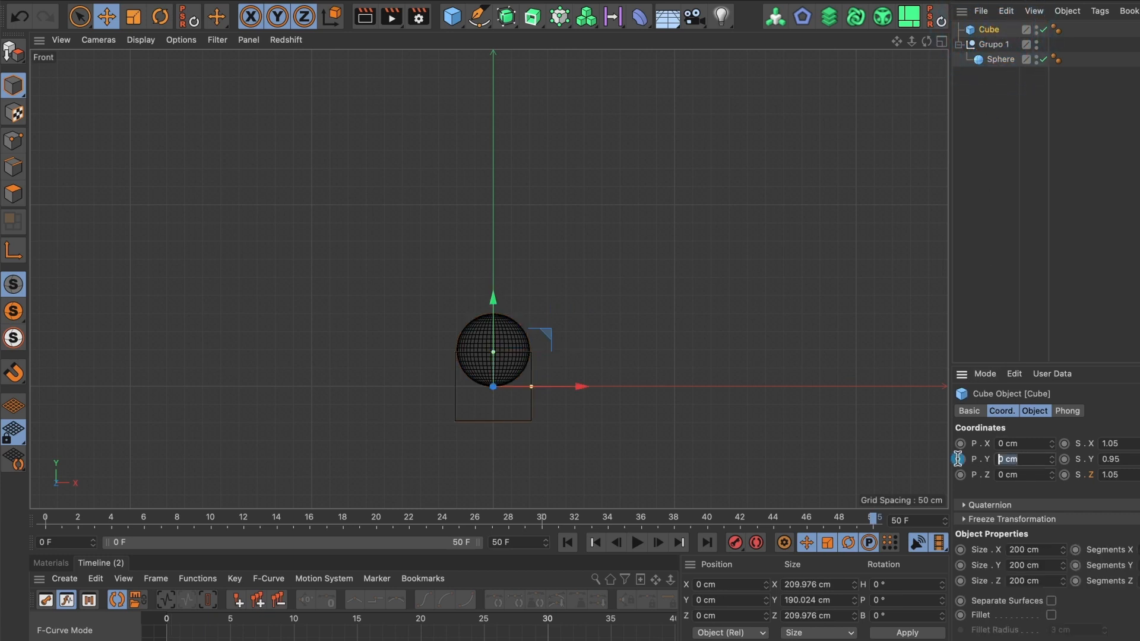
{"action": "type", "text": "100 cm"}
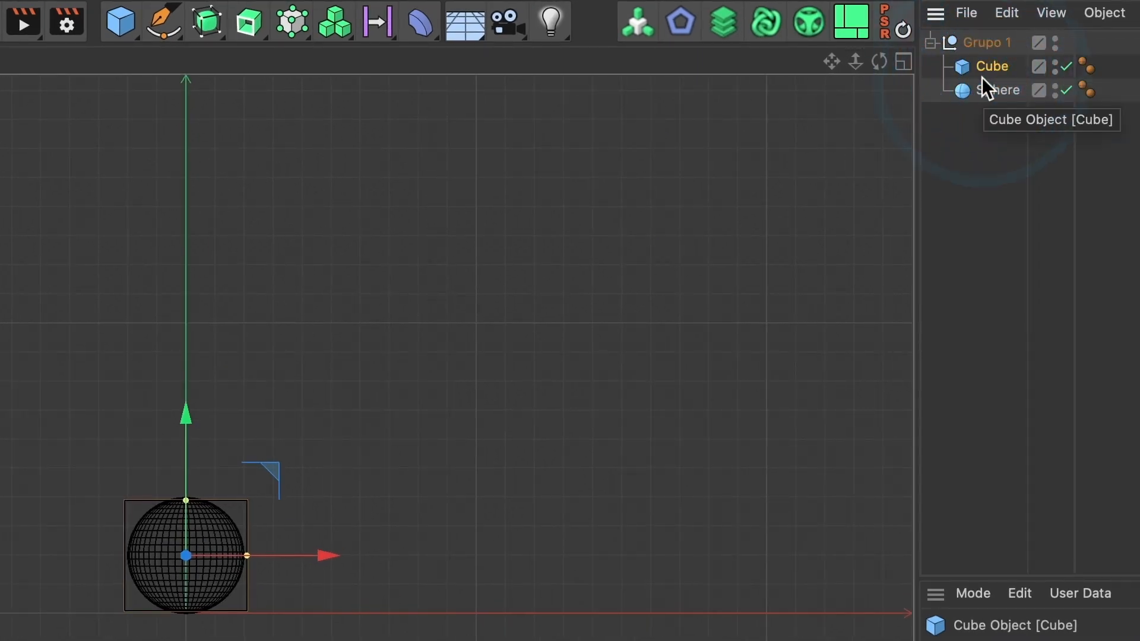
- Select the cube inside Grupo 1 and hide the sphere from view
{"action": "left_click", "coordinate": [997, 90]}
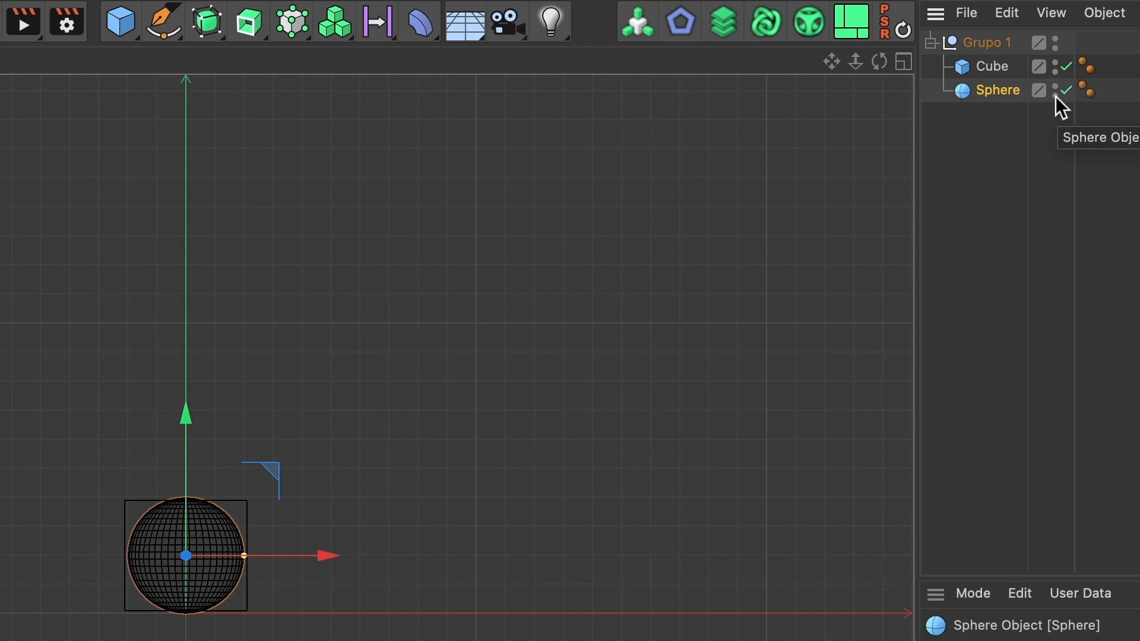
{"action": "left_click", "coordinate": [1064, 90]}
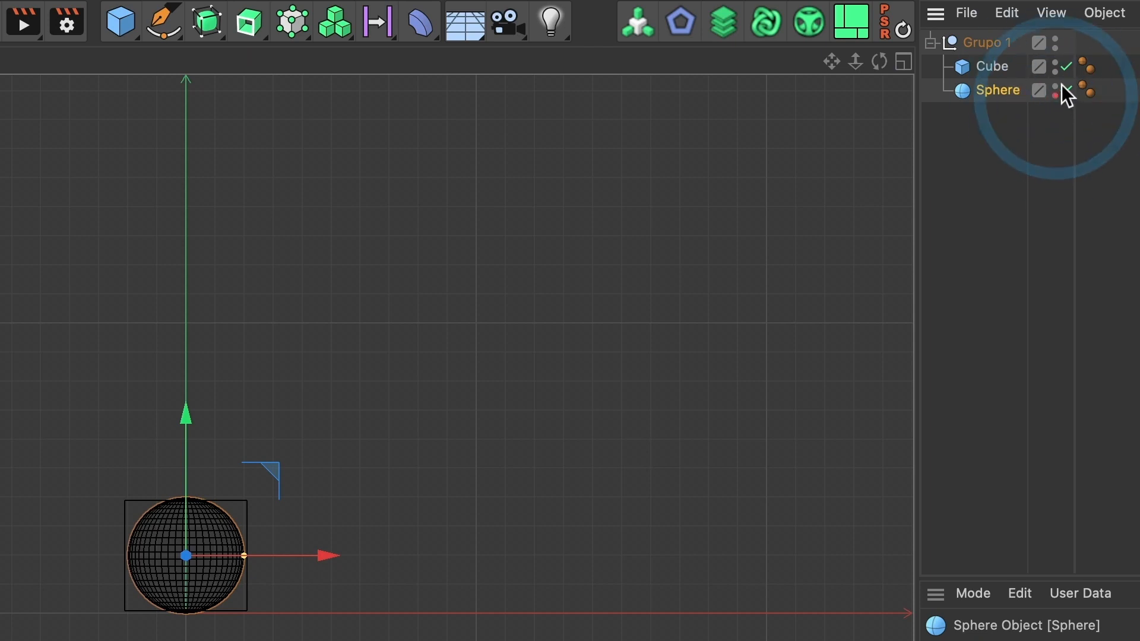
{"action": "left_click", "coordinate": [1065, 90]}
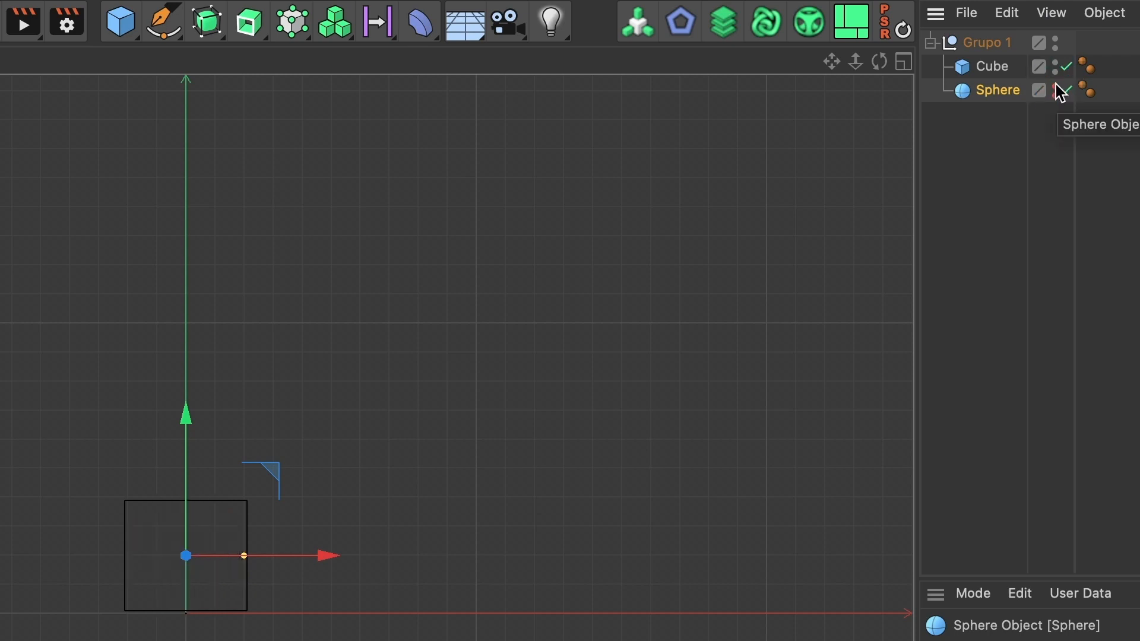
- Maximize the Perspective viewport and play the cube's bounce animation
{"action": "left_click", "coordinate": [903, 62]}
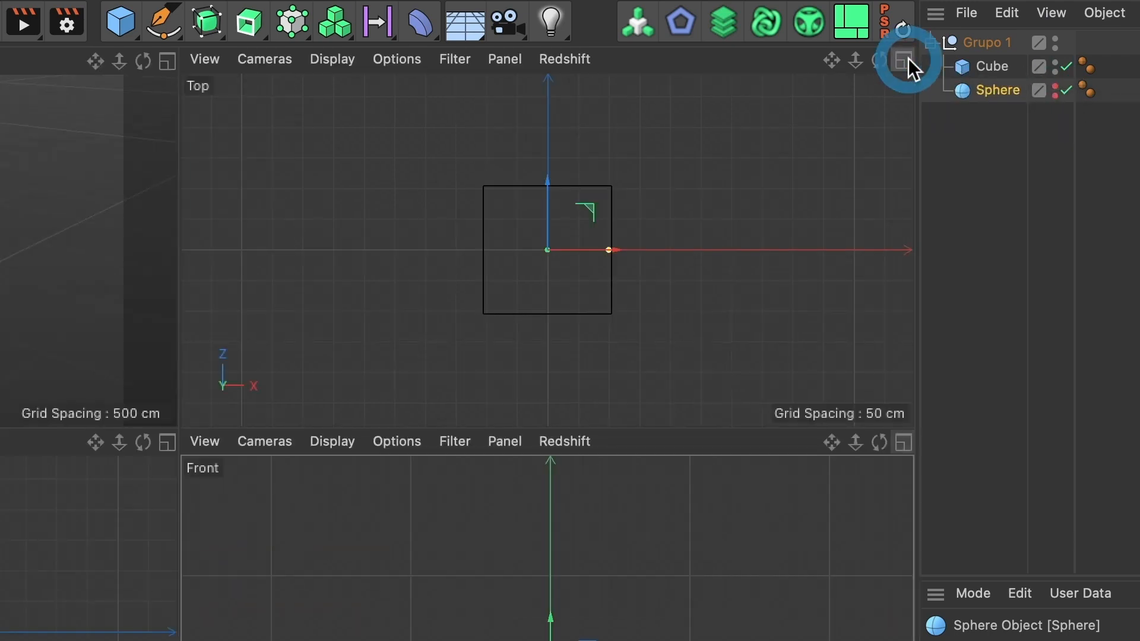
{"action": "left_click", "coordinate": [903, 60]}
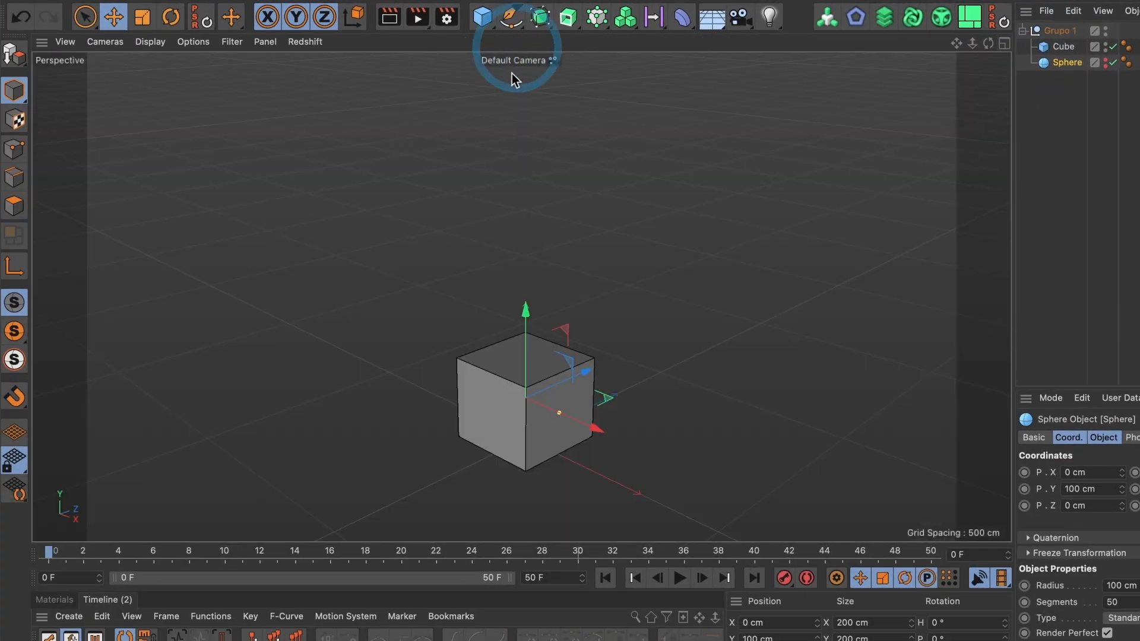
{"action": "left_click", "coordinate": [677, 577]}
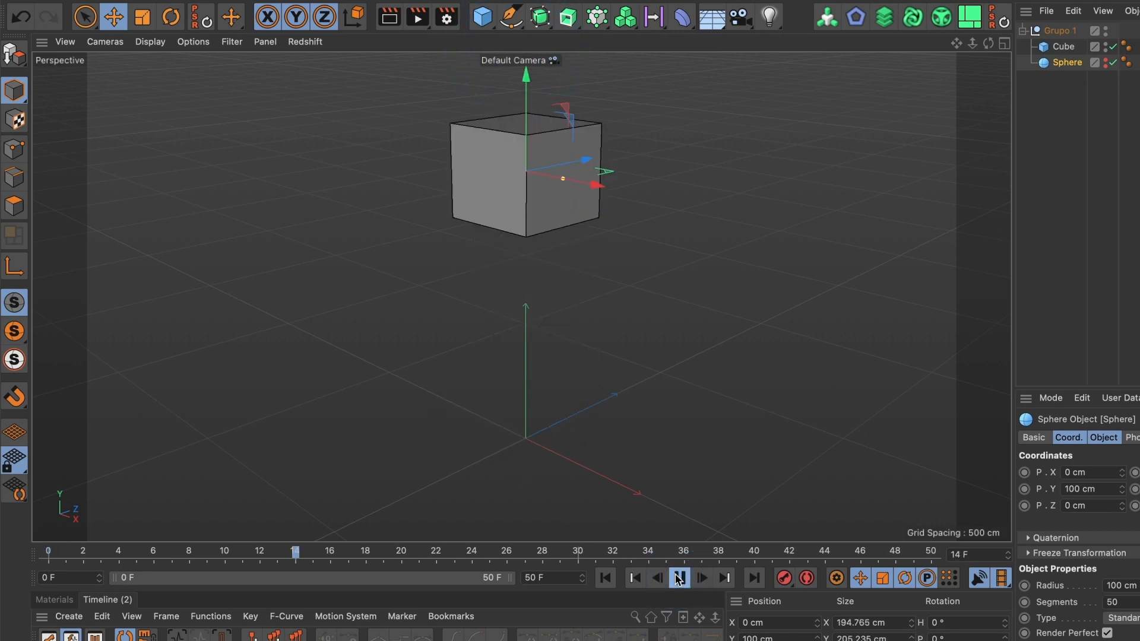
{"action": "left_click", "coordinate": [678, 578]}
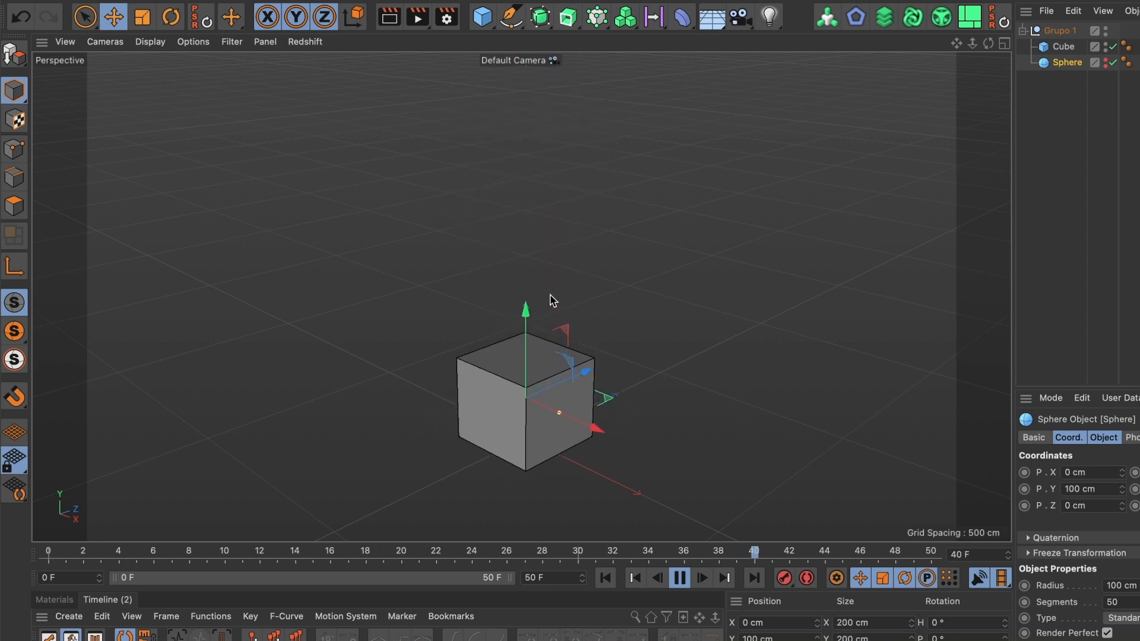
{"action": "left_click", "coordinate": [480, 16]}
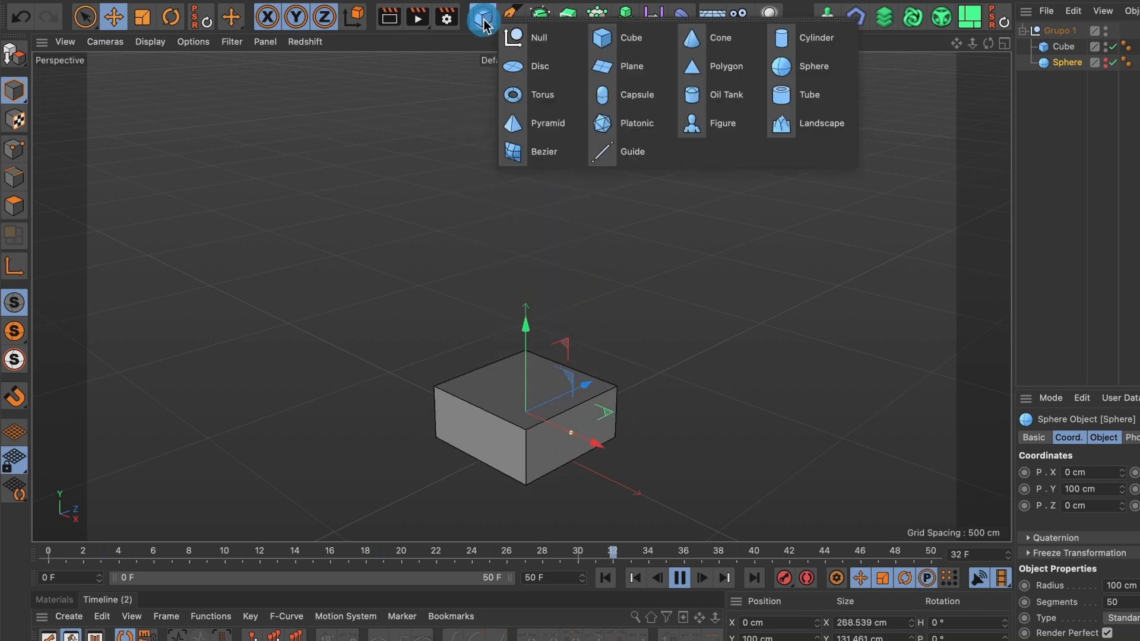
{"action": "mouse_move", "coordinate": [725, 66]}
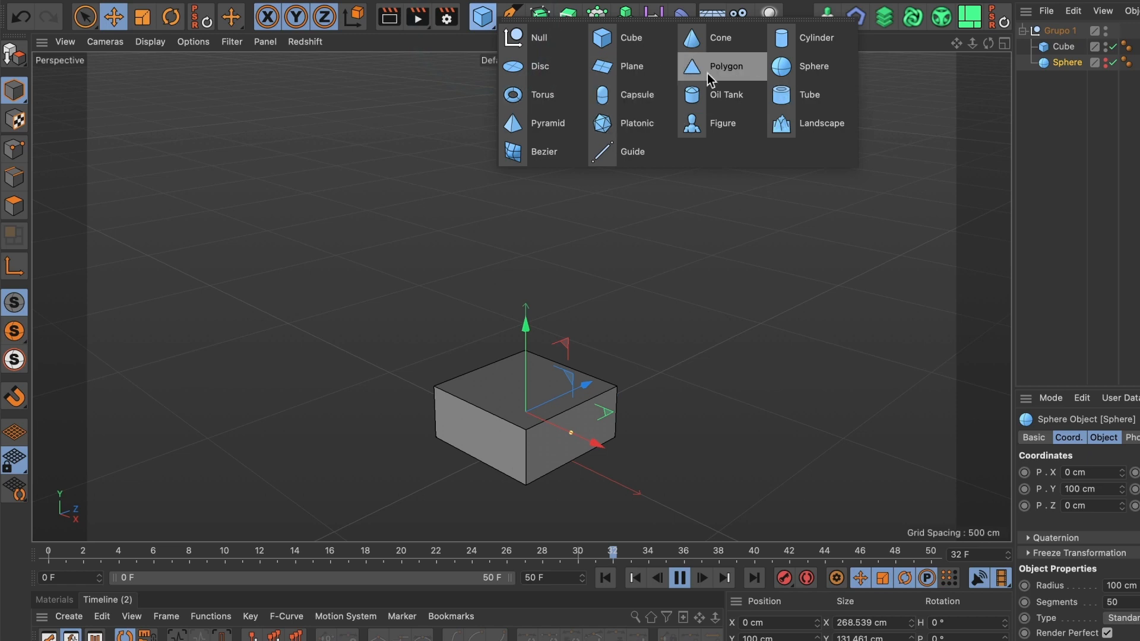